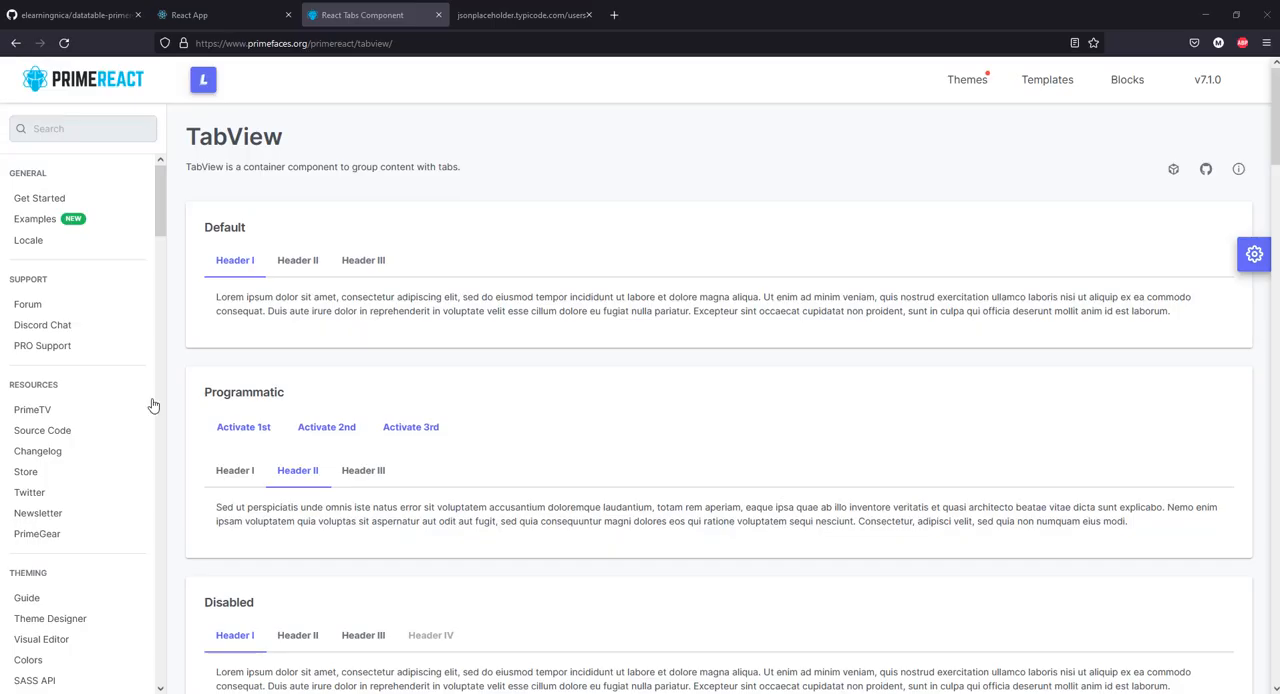
mouse_move(656, 204)
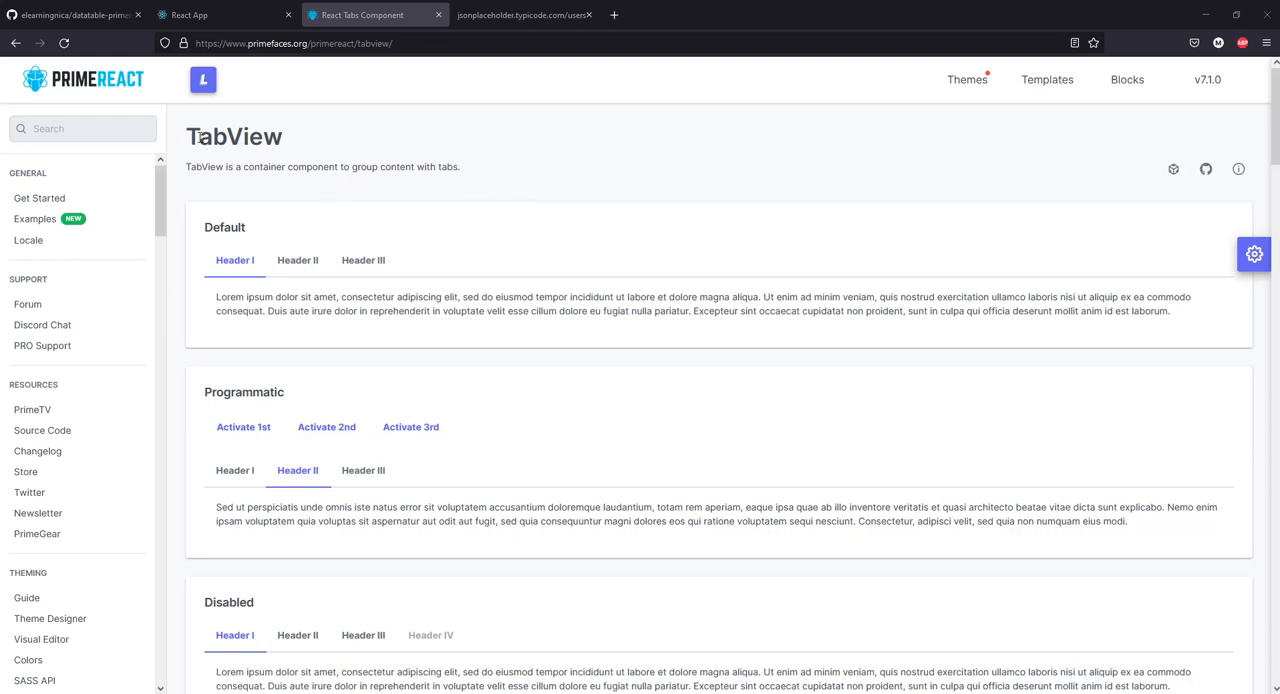
Step: Add import { TabView, TabPanel } from "primereact/tabview" below the axios import
click(82, 128)
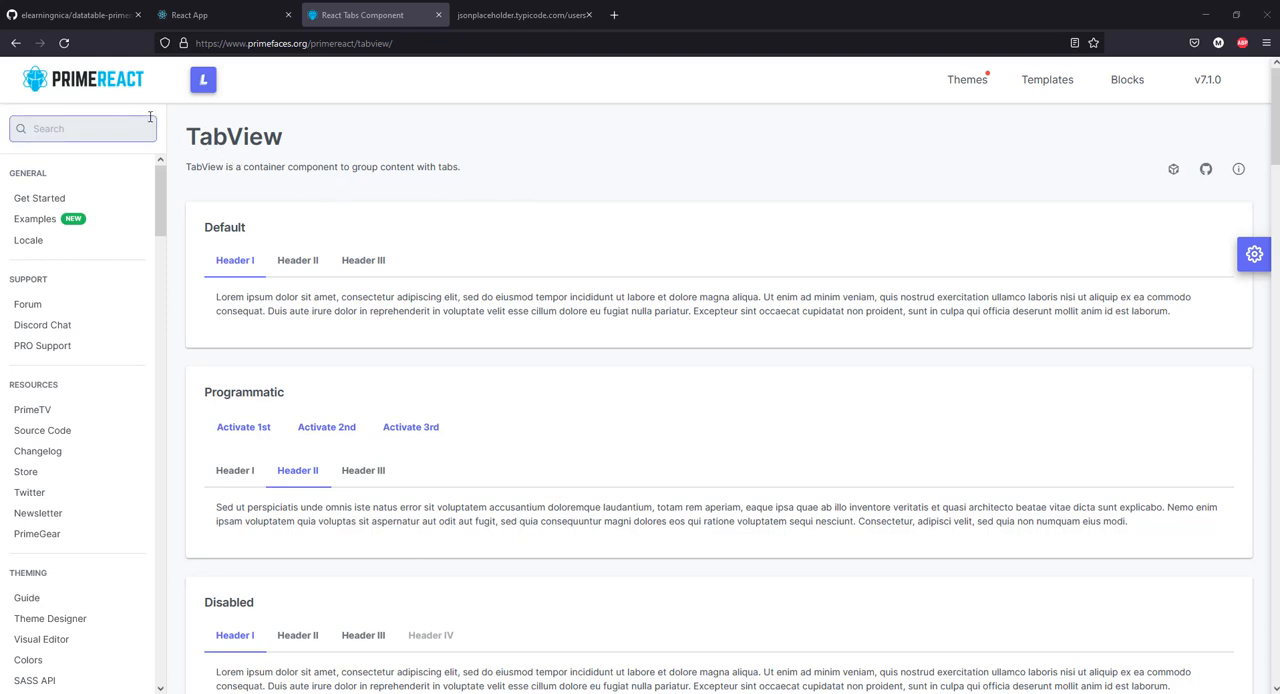
mouse_move(398, 160)
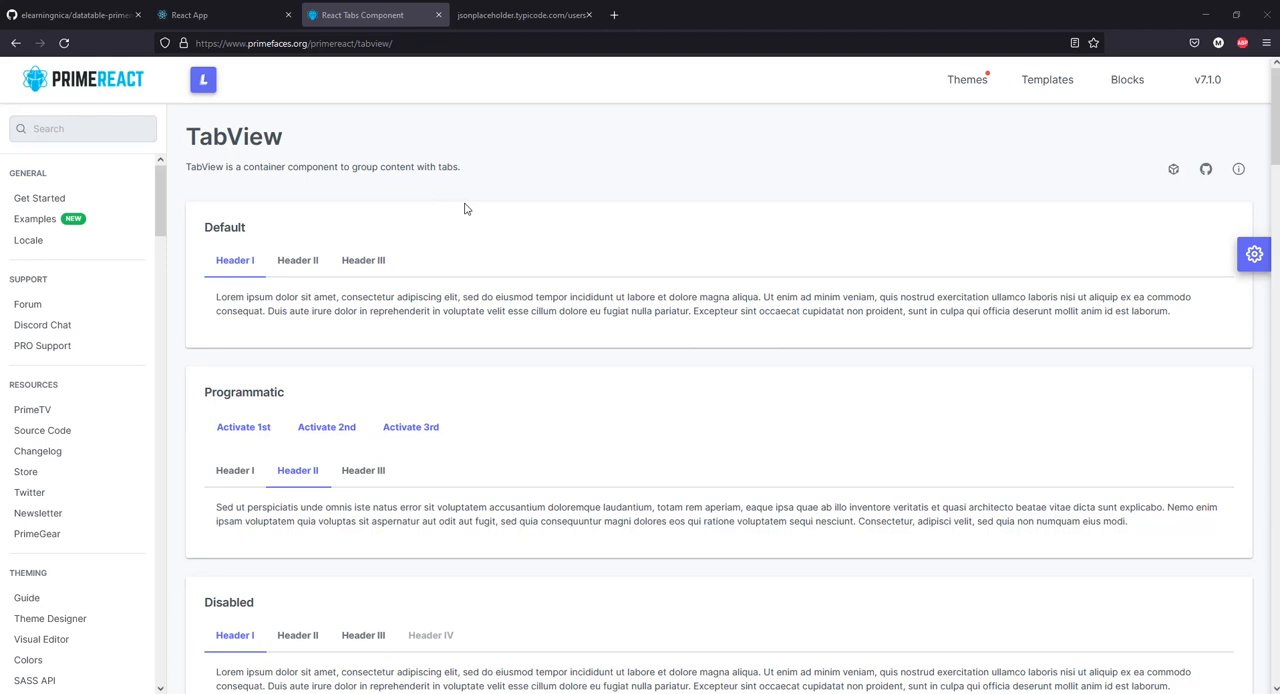
mouse_move(466, 184)
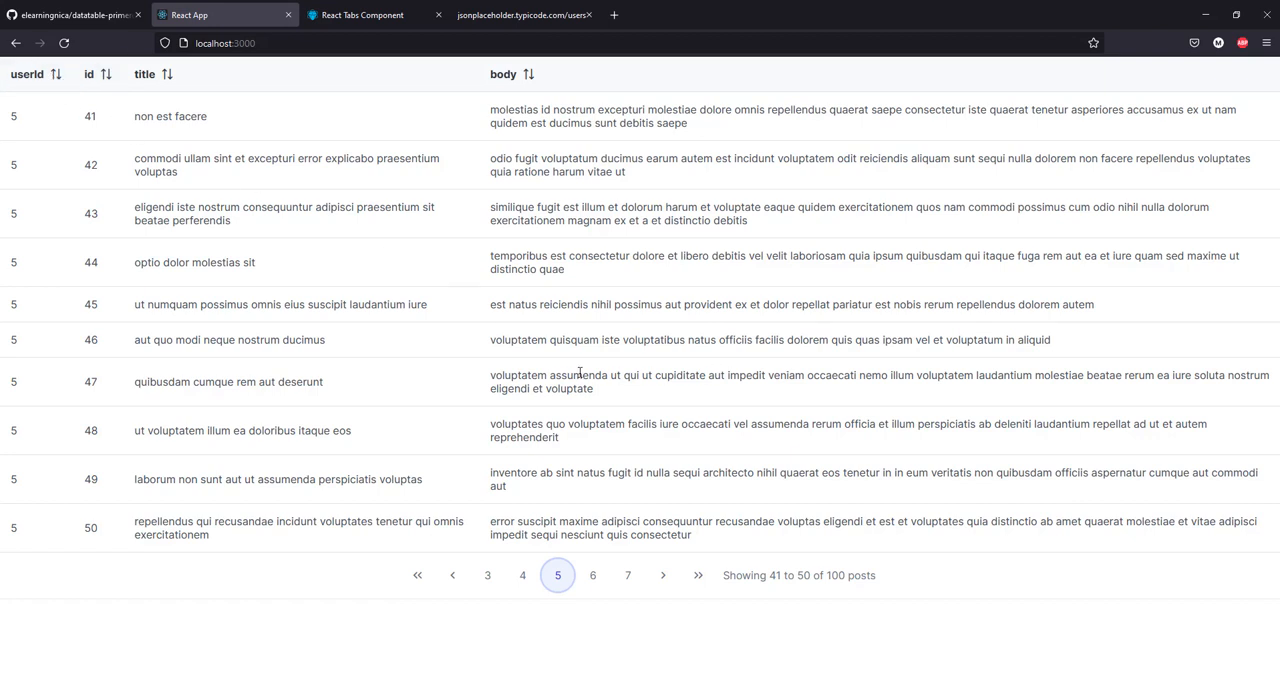
mouse_move(444, 352)
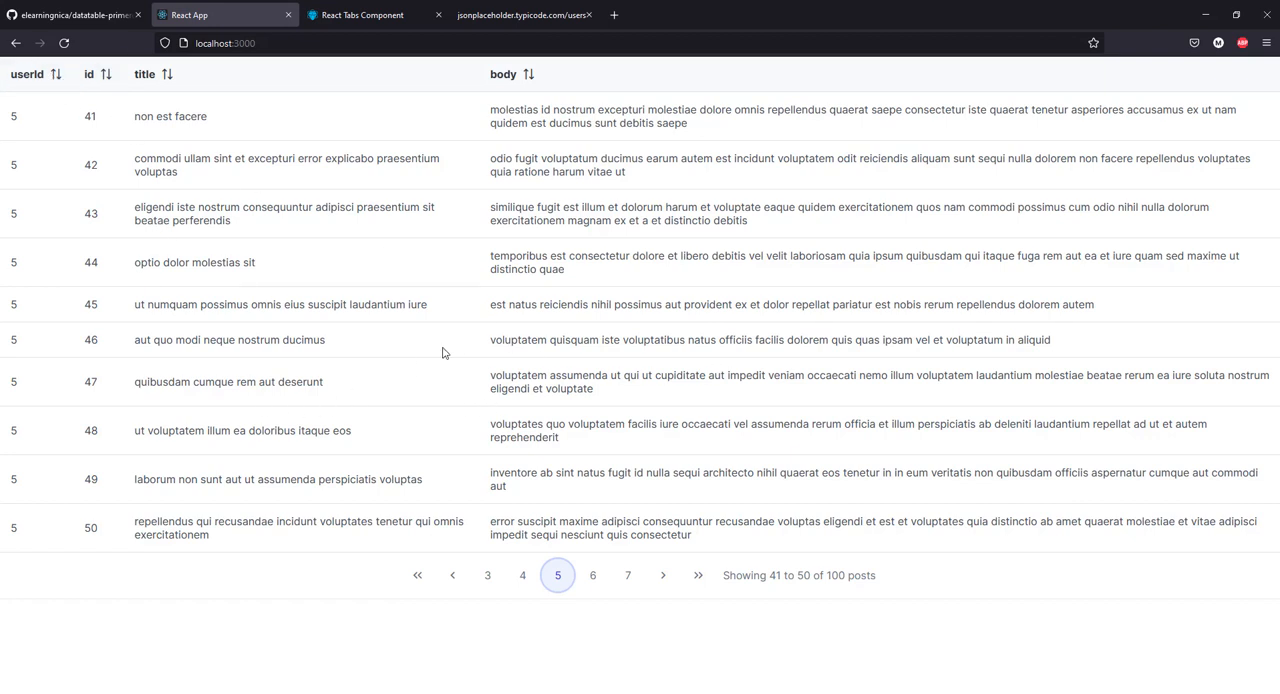
mouse_move(444, 270)
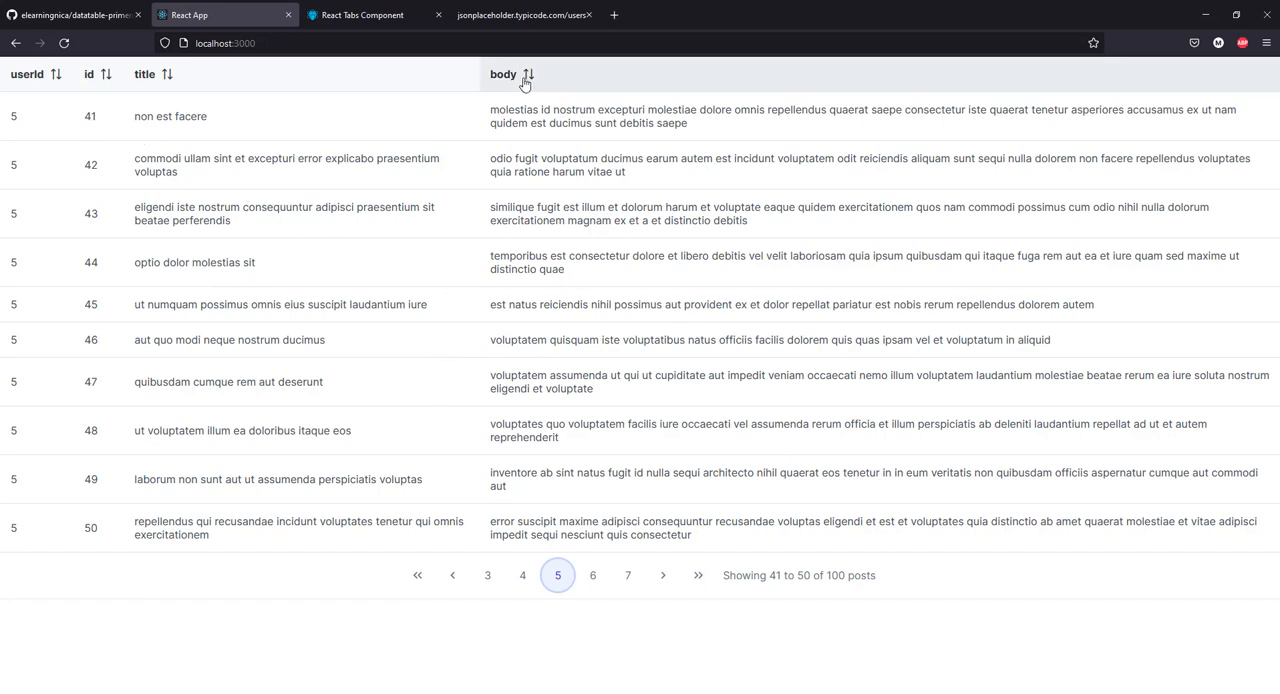
click(524, 14)
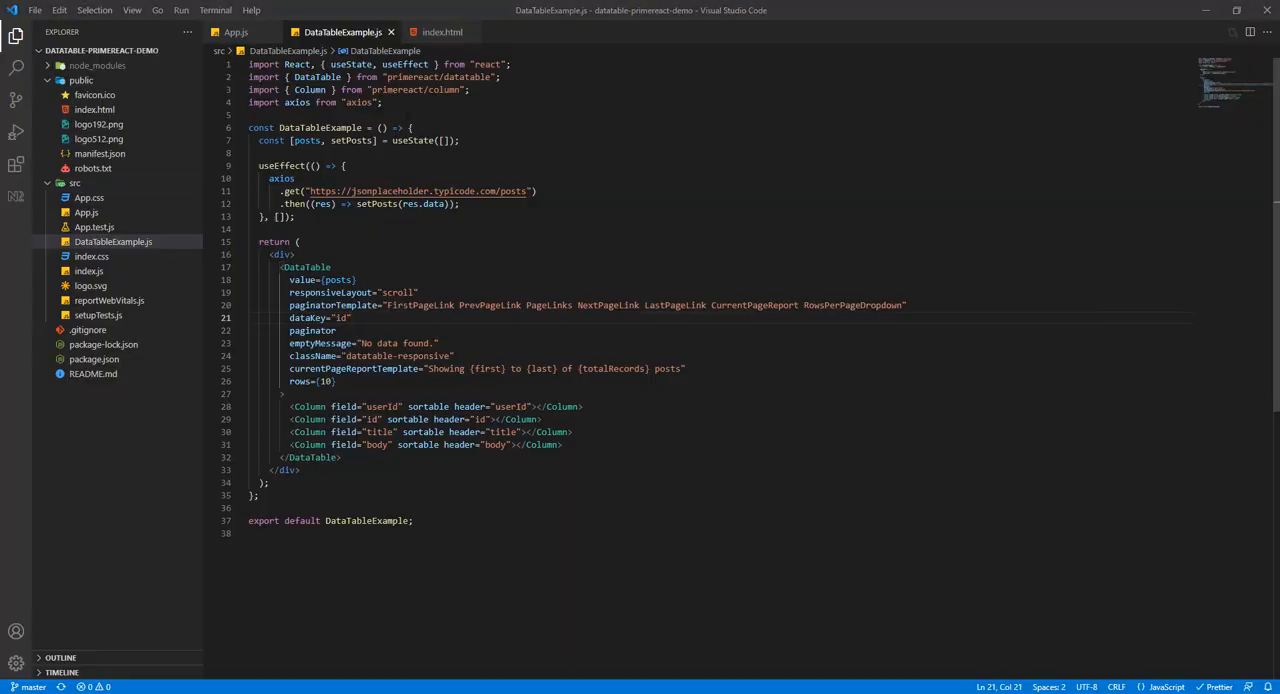
text(import {)
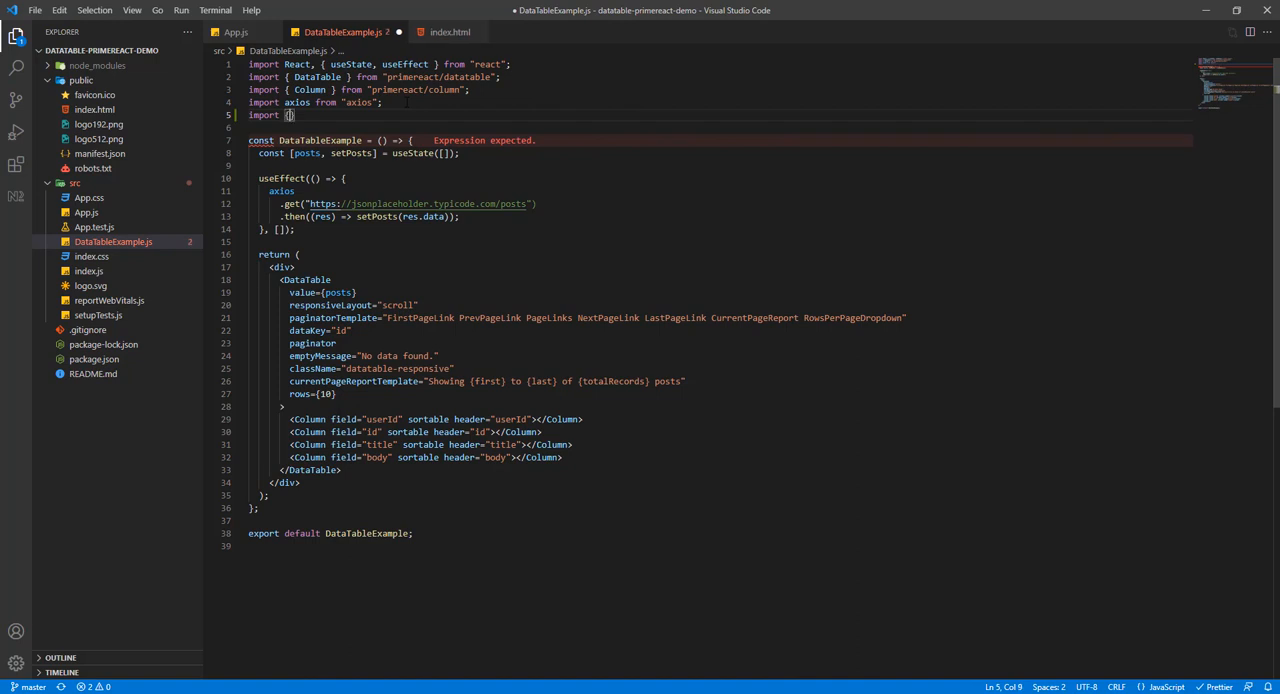
text(TabView, TabPanel)
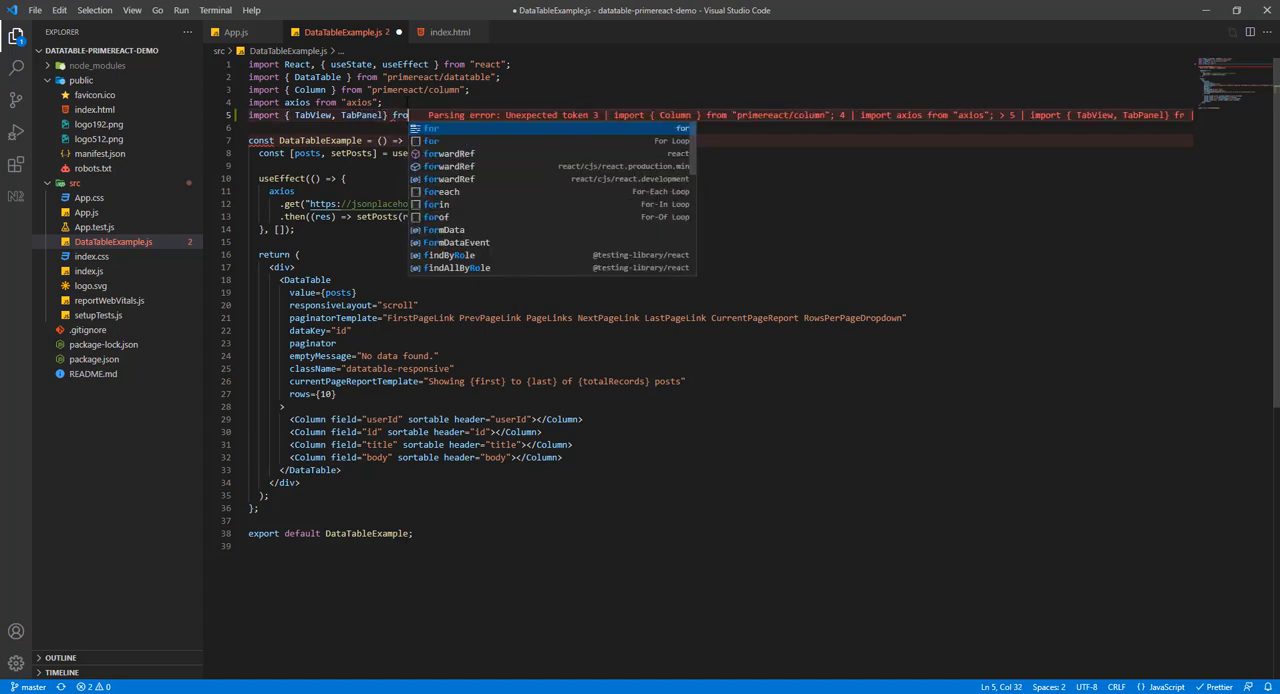
text(primereact/tabview";)
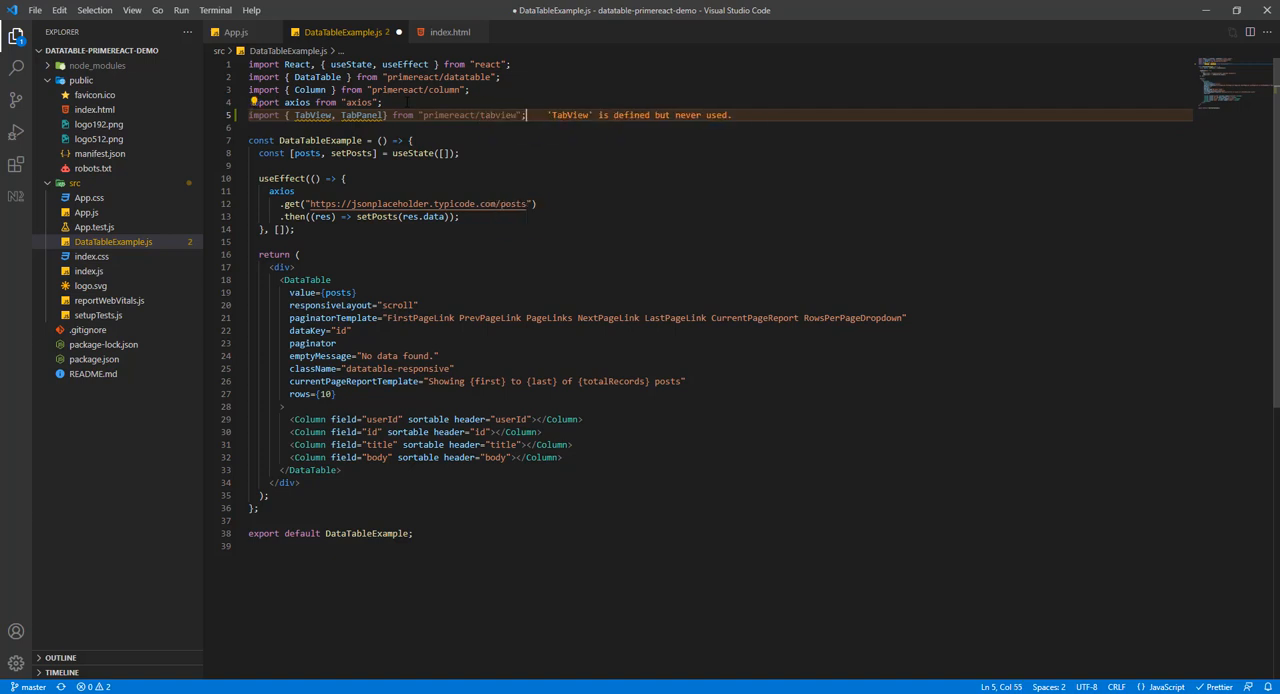
text(const [users, setUsers] =)
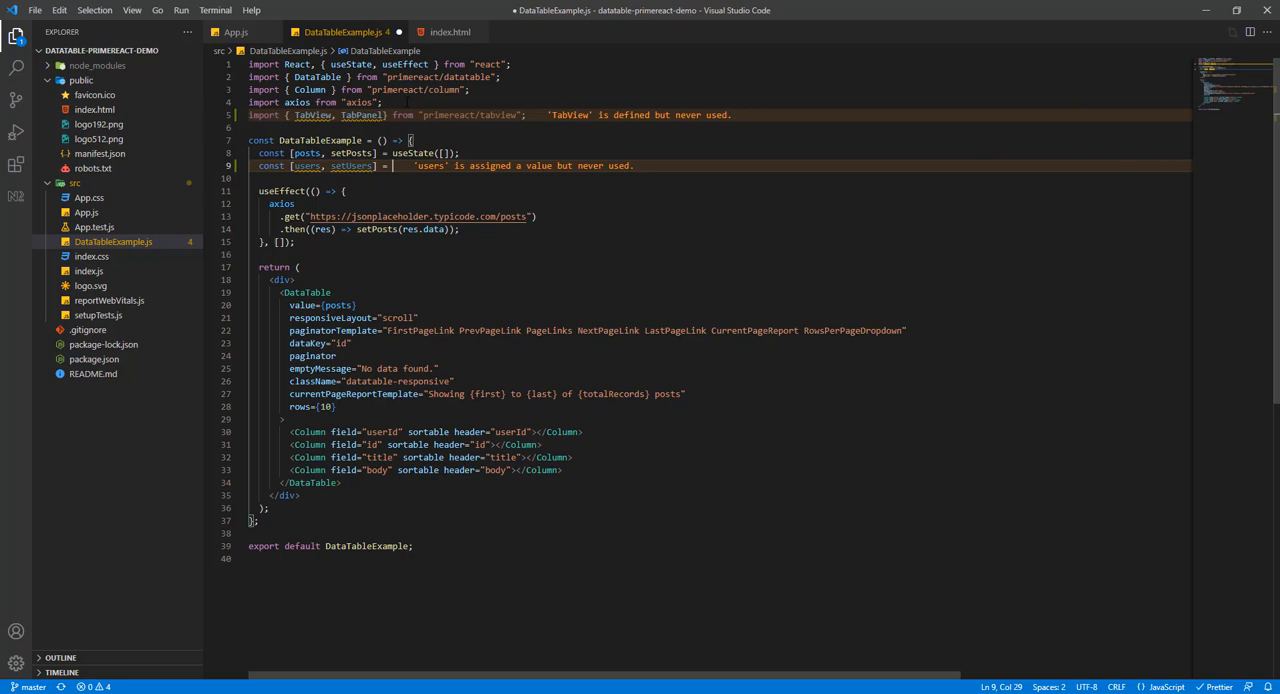
Step: Declare const [users, setUsers] = useState([]) under the posts state
text(useState)
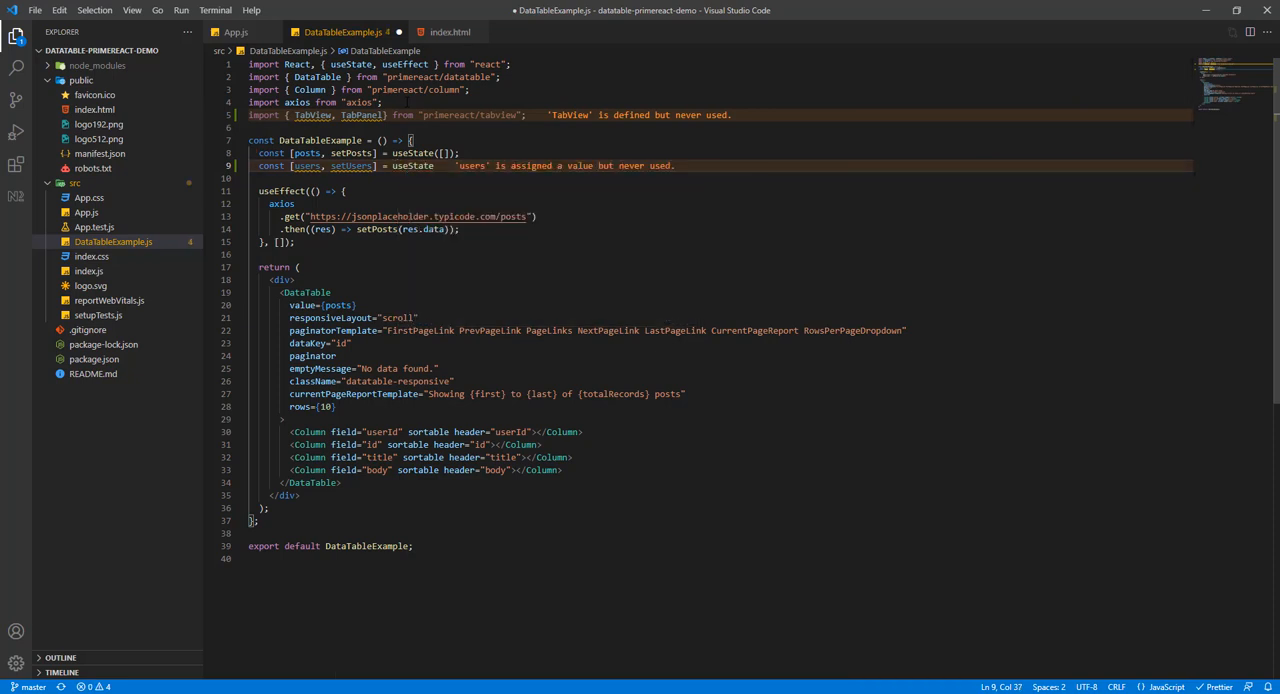
text([]);)
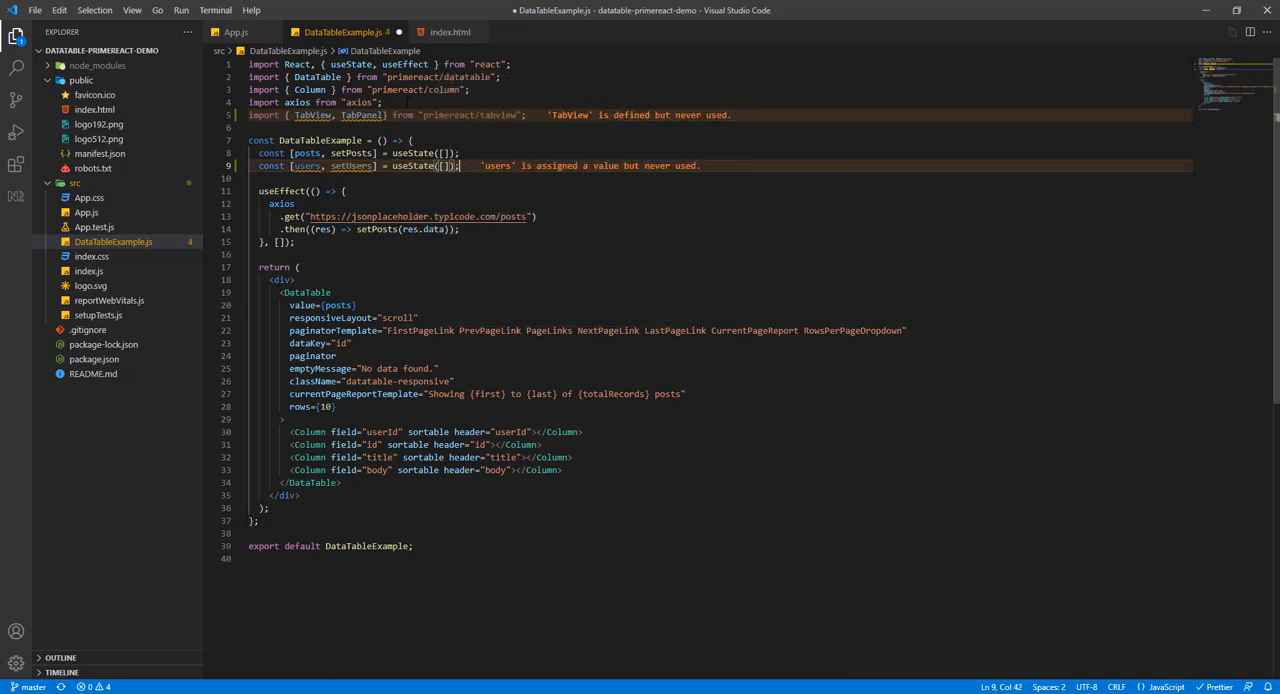
key(Enter)
text(const)
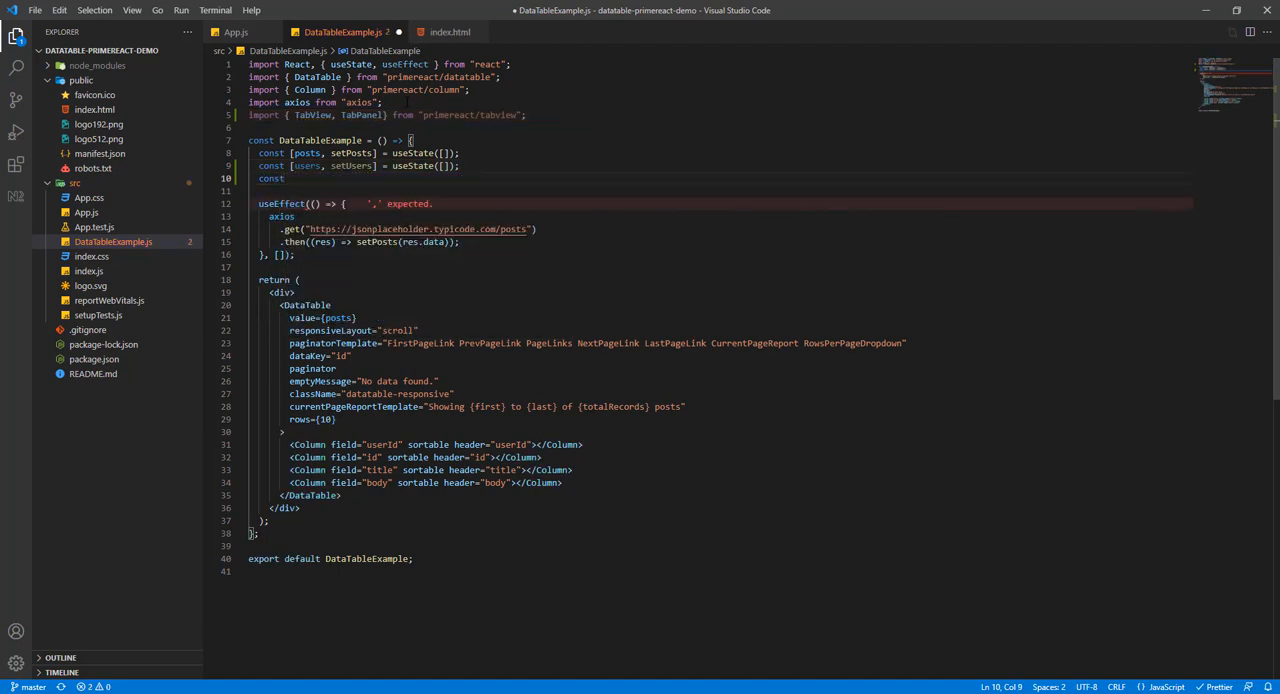
Step: Declare const [activeIndex, setActiveIndex] = useState(0) below it
text(active])
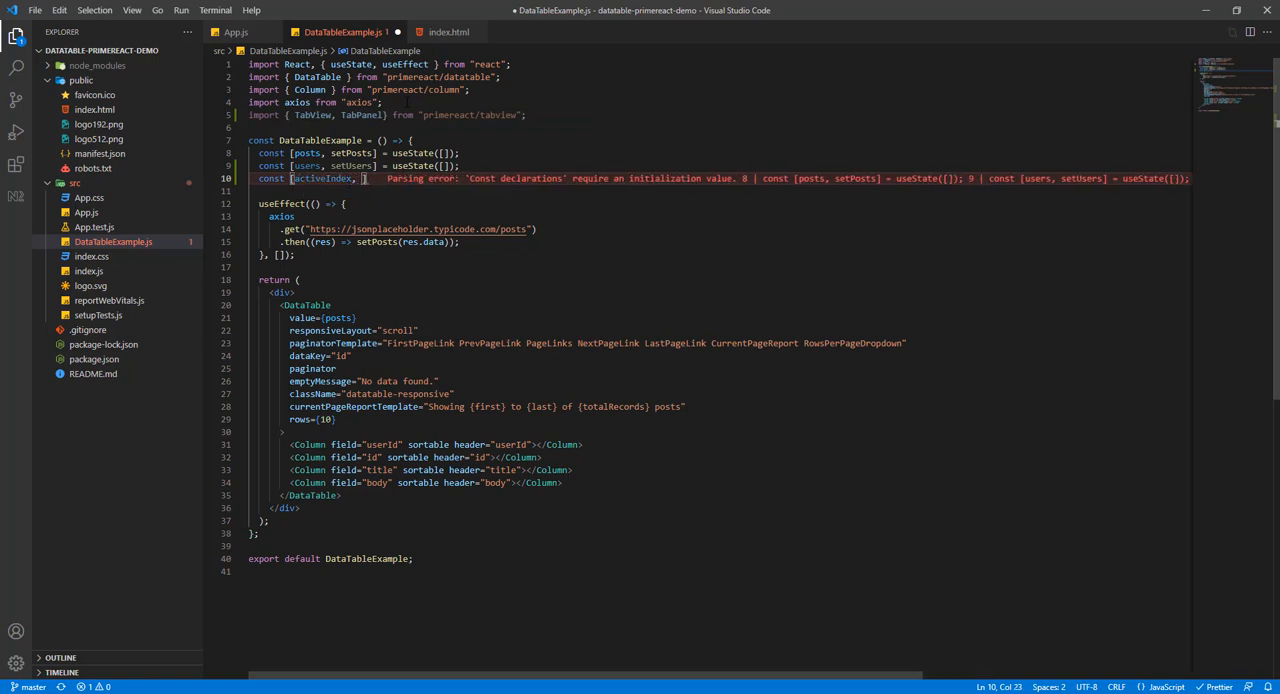
text(setActive)
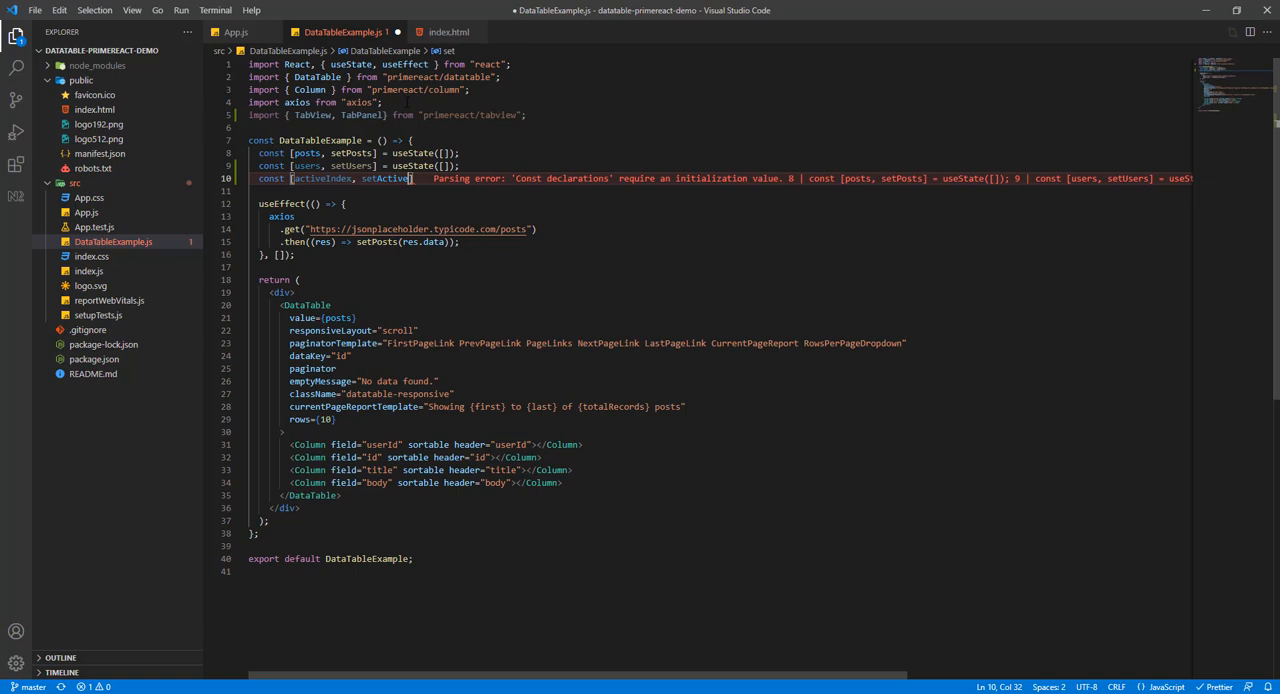
text(Index)
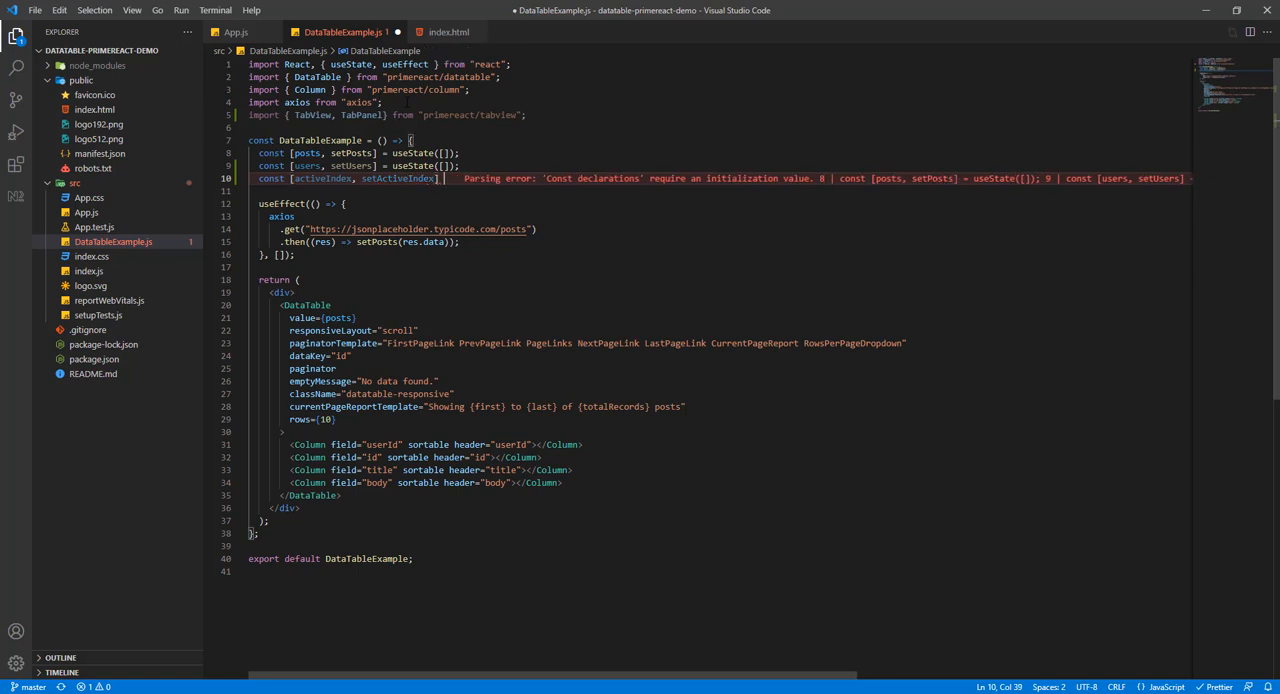
text(useState(0);)
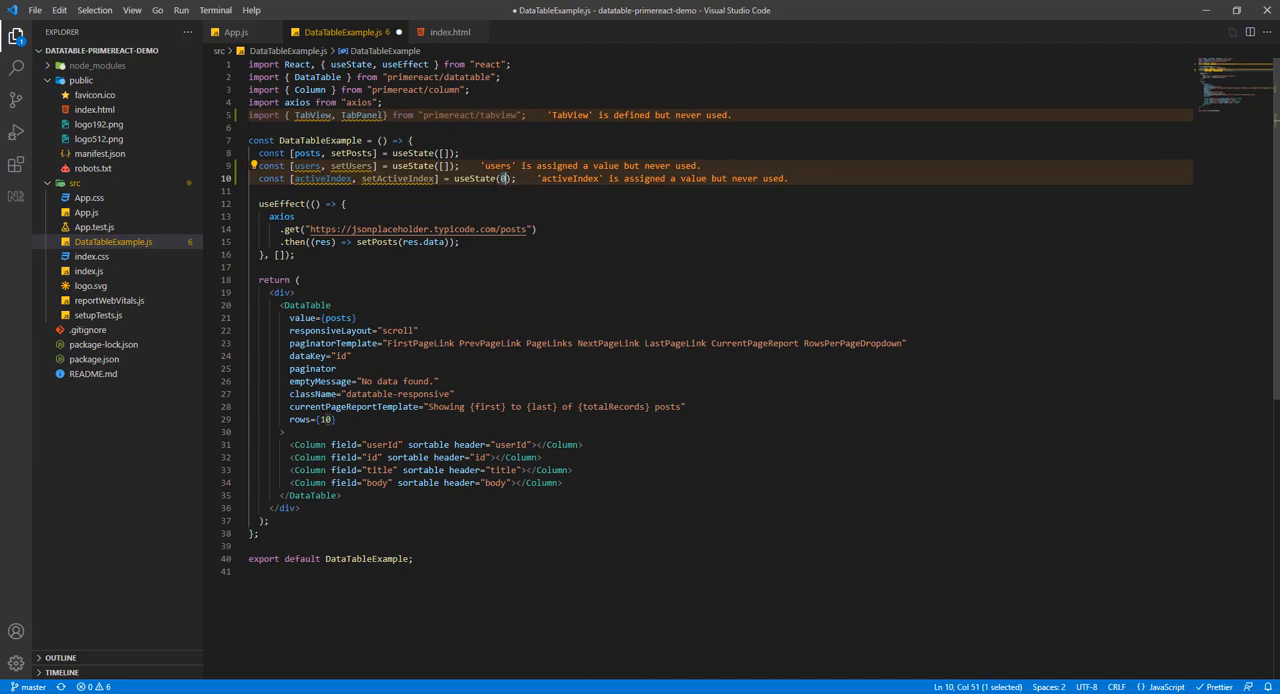
mouse_move(220, 660)
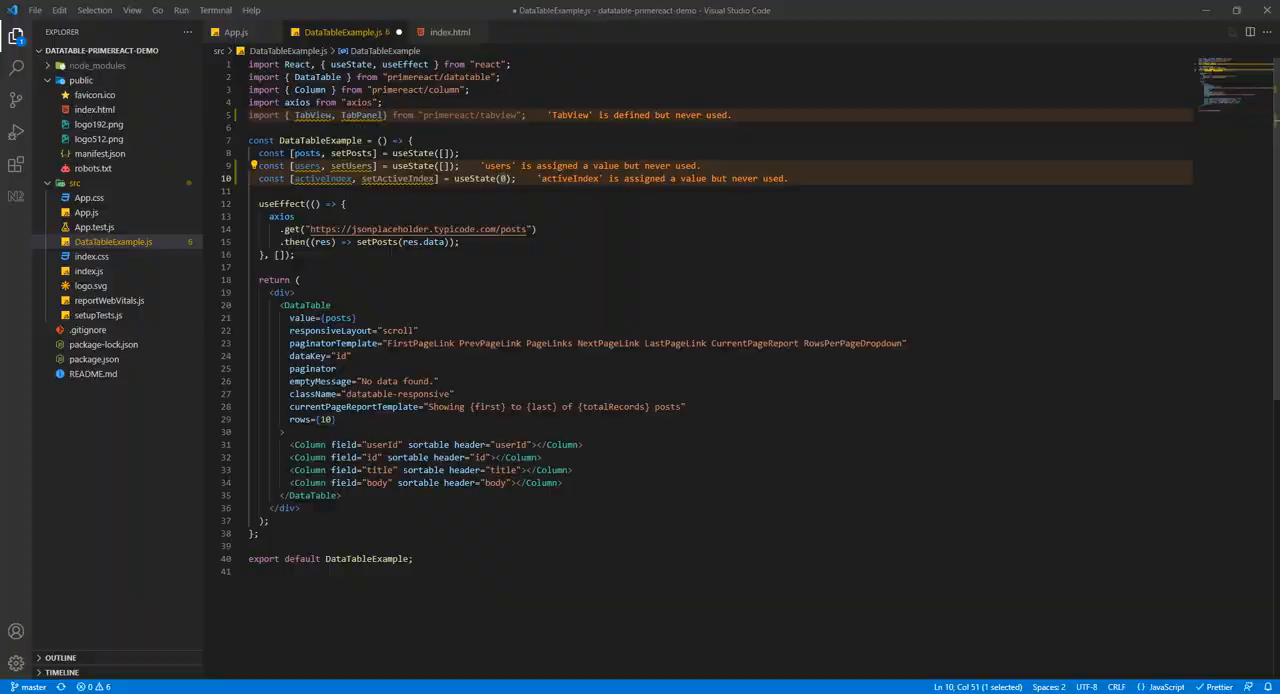
click(224, 14)
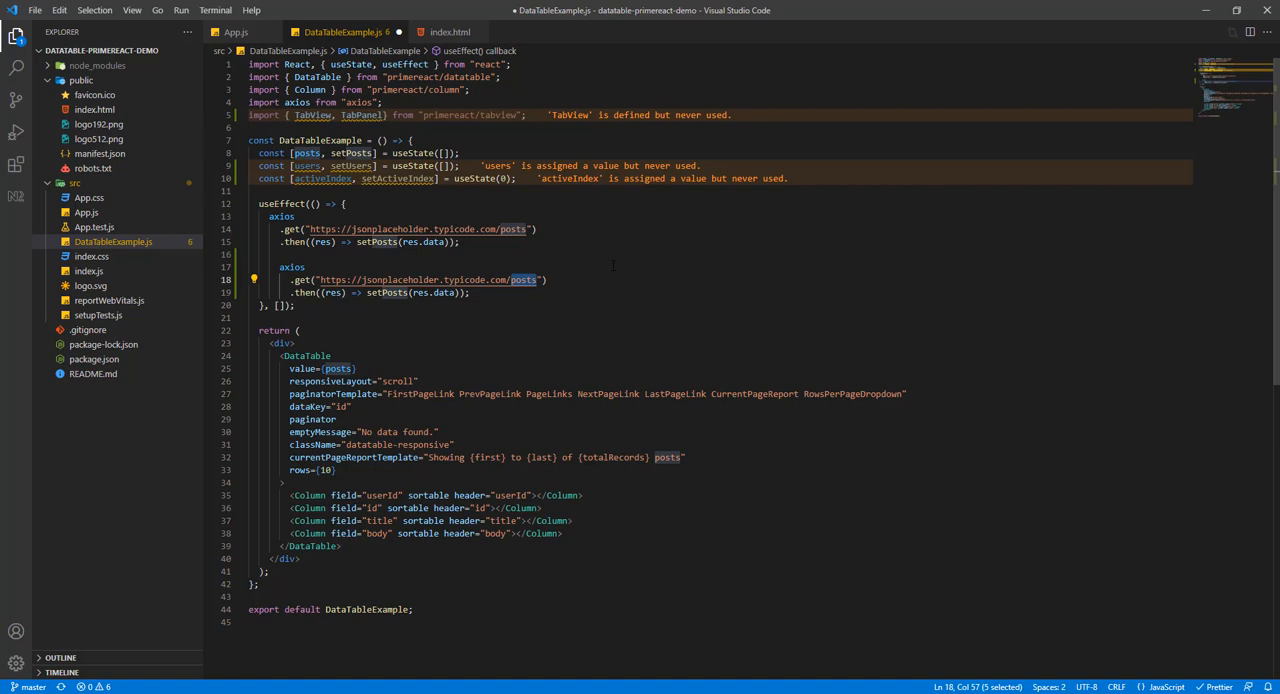
Step: Point the duplicated axios call at /users and store the result with setUsers
text(users)
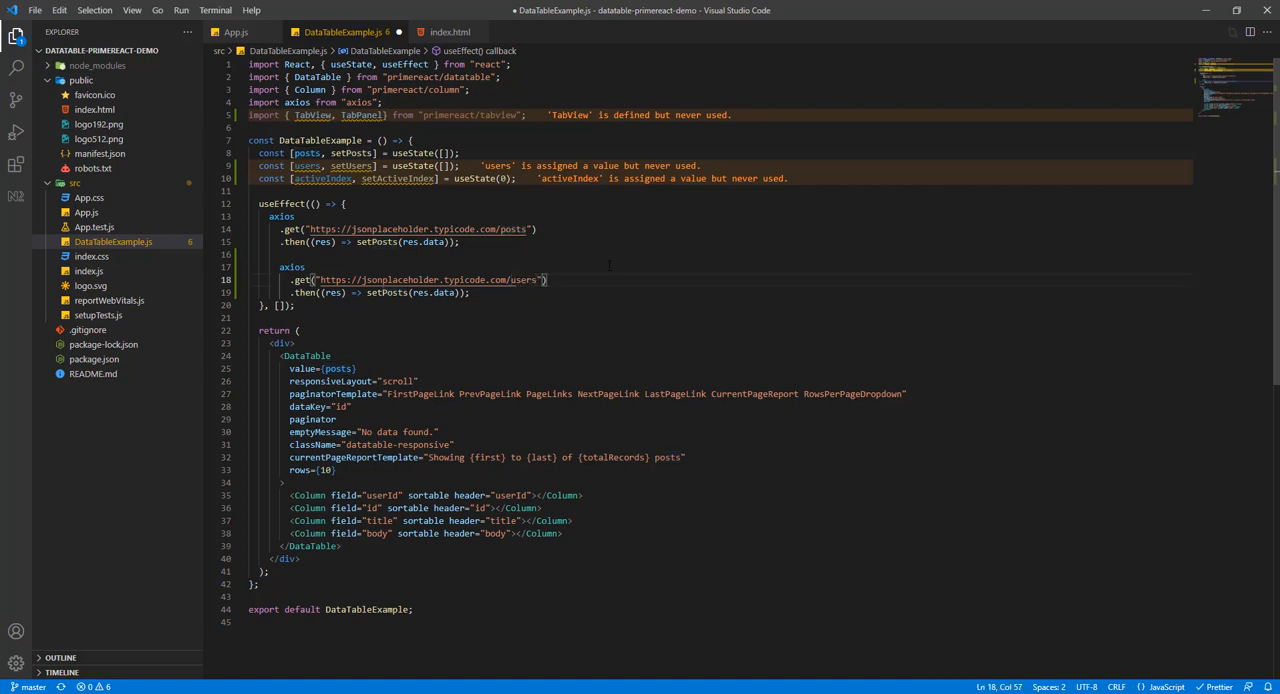
text(set)
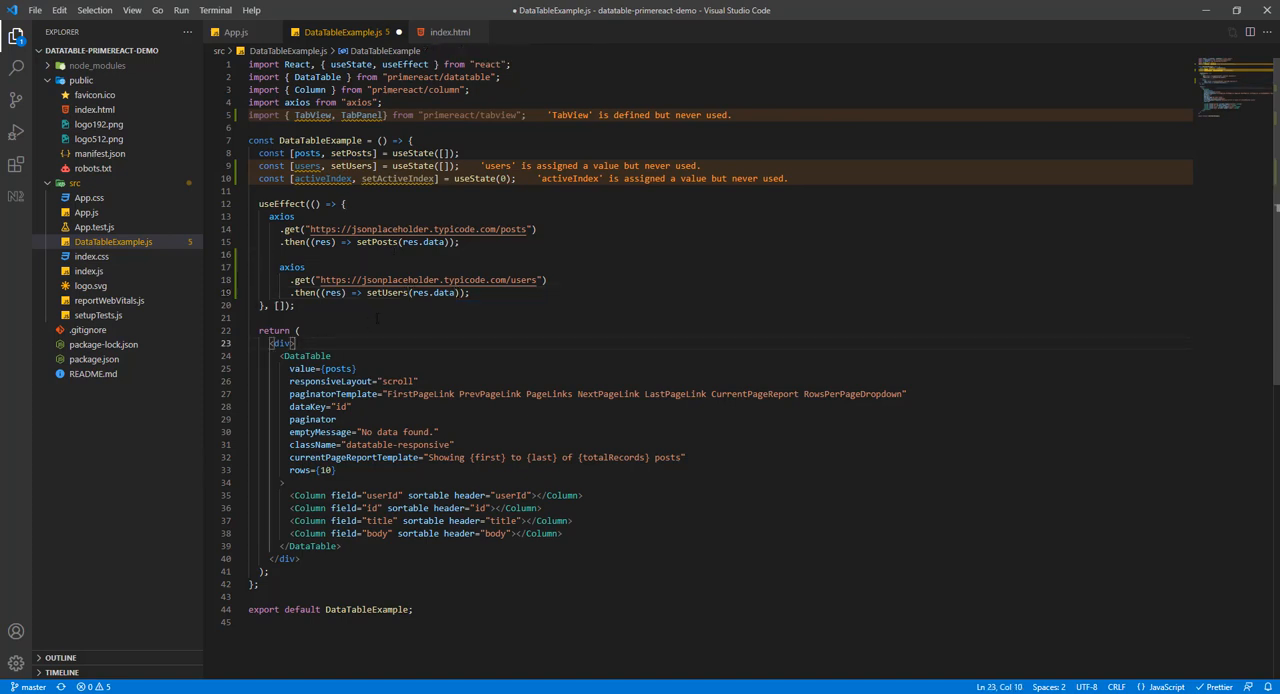
Step: Begin a <TabView activeIndex={activeIndex}> element inside the returned div
key(enter)
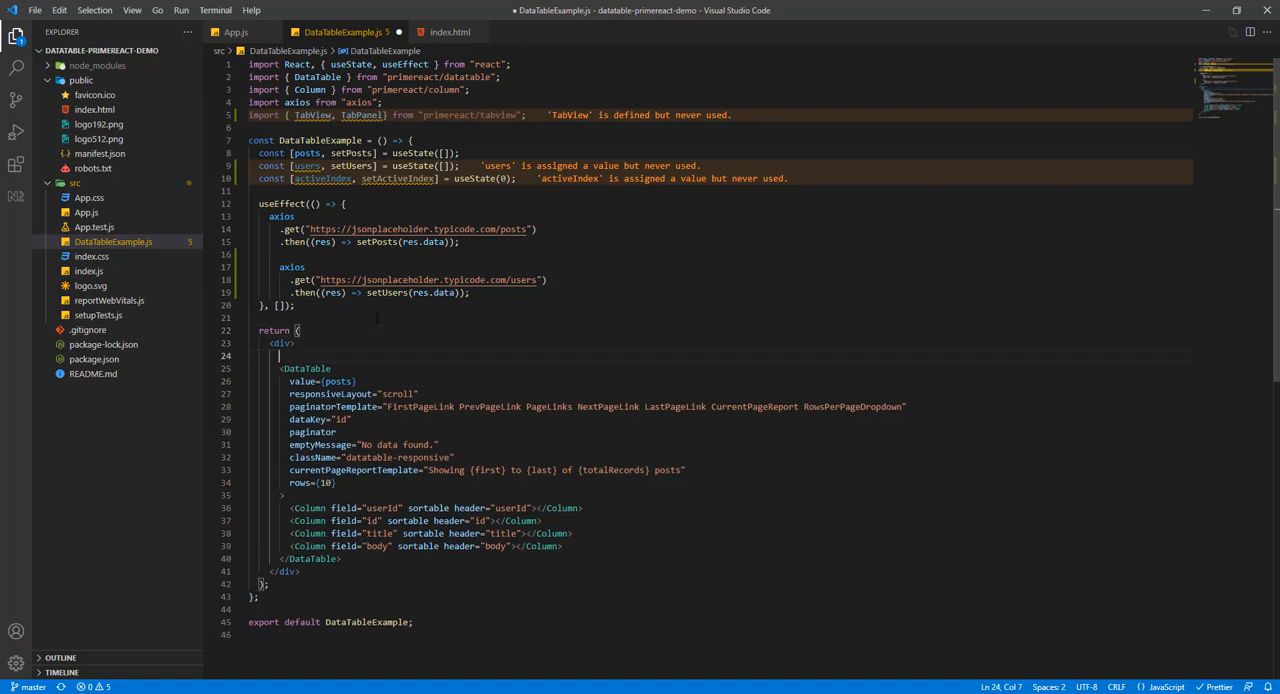
text(<)
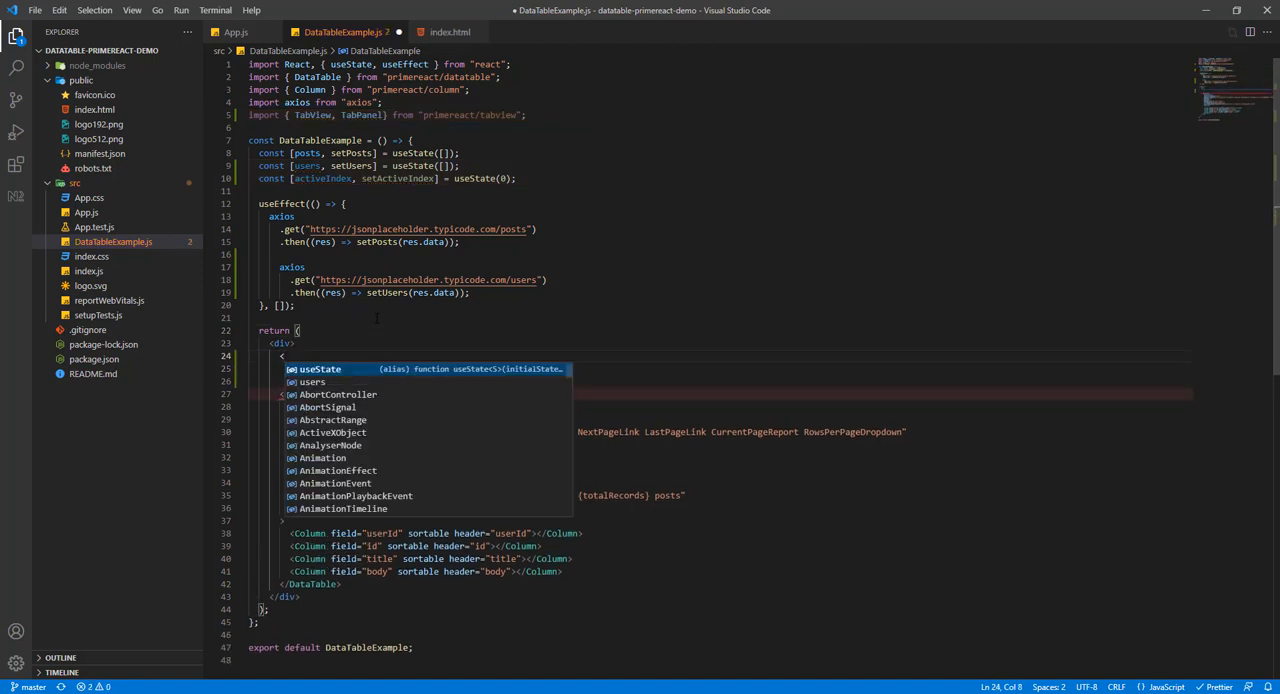
text(TabView)
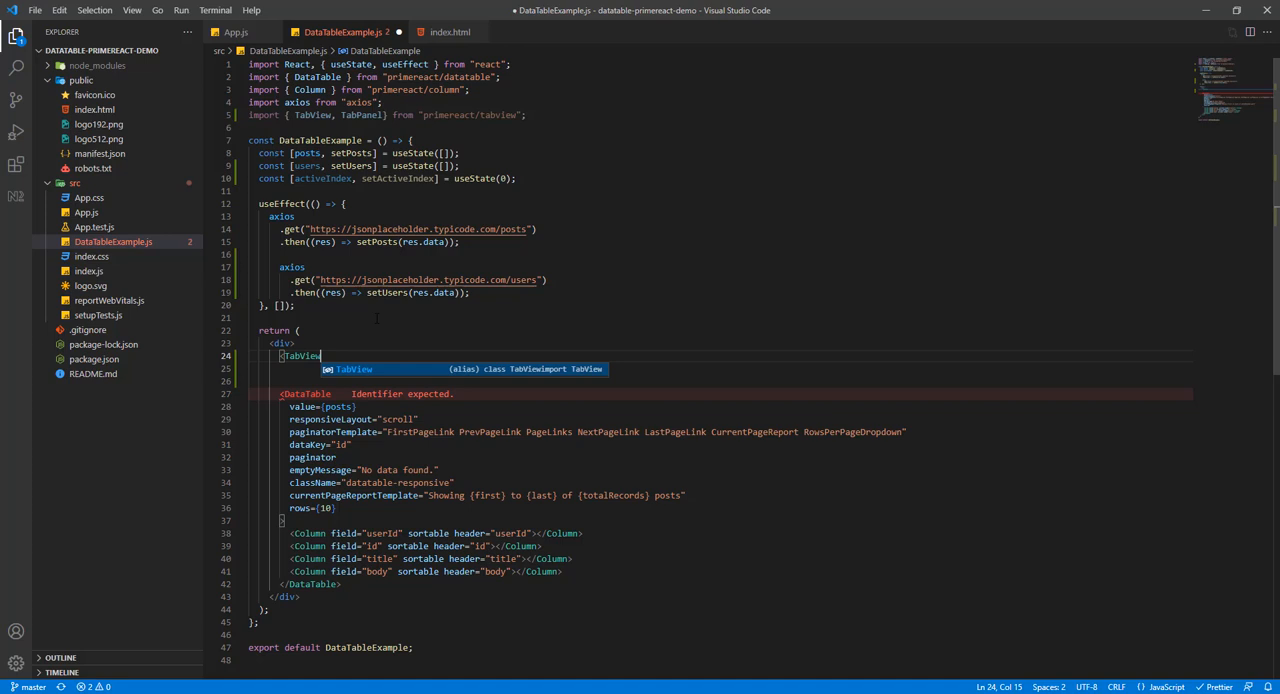
text(activeIndex={activeIndex)
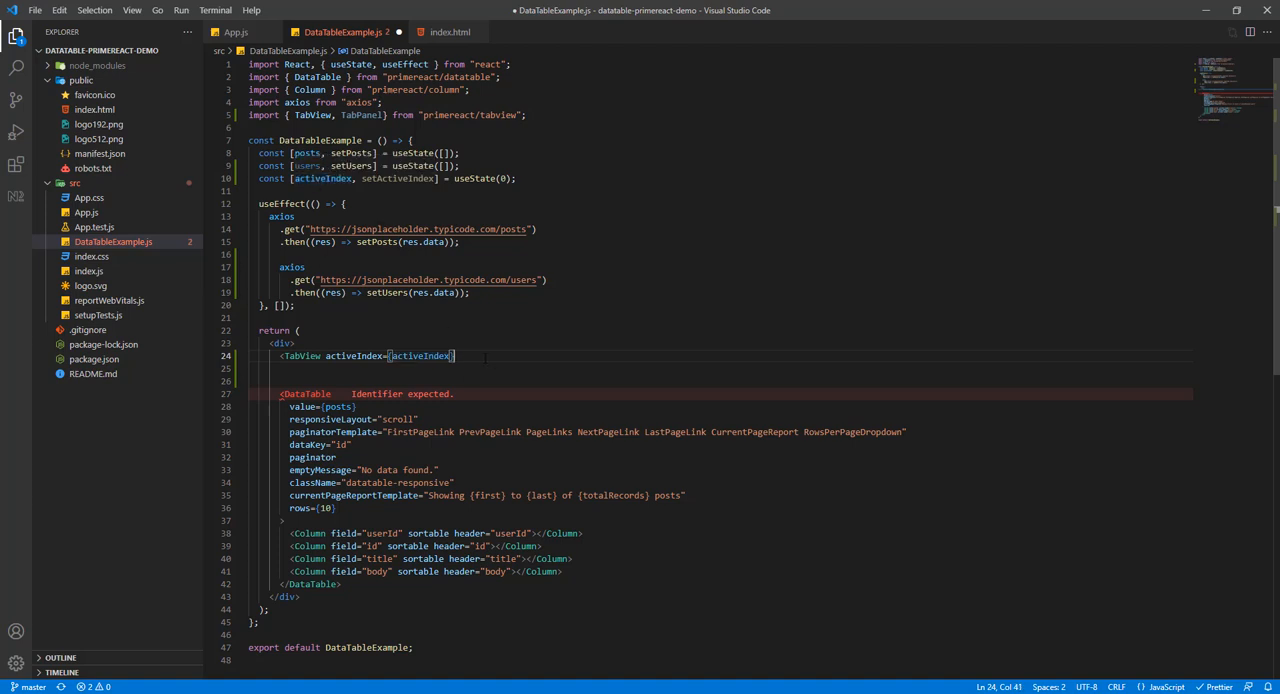
Step: Add onTabChange={(e) => setActiveIndex(e.index)} to the TabView and start a <TabPanel> tag
text(on)
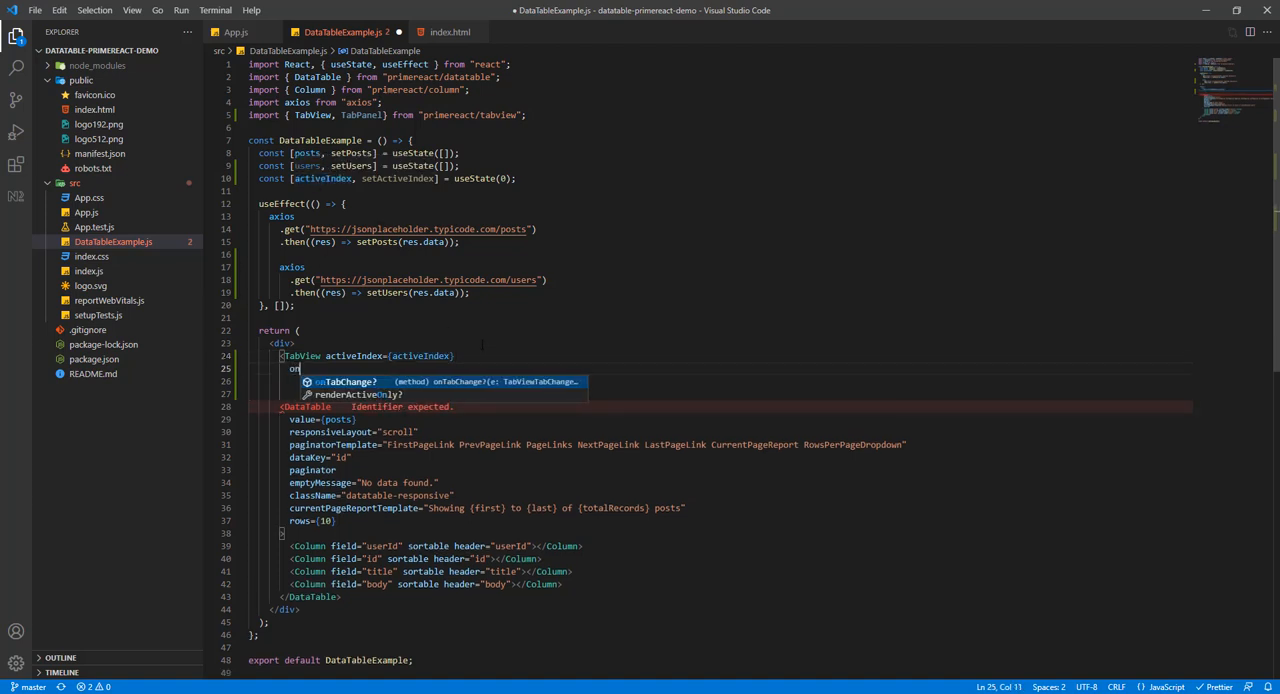
text(TabChange)
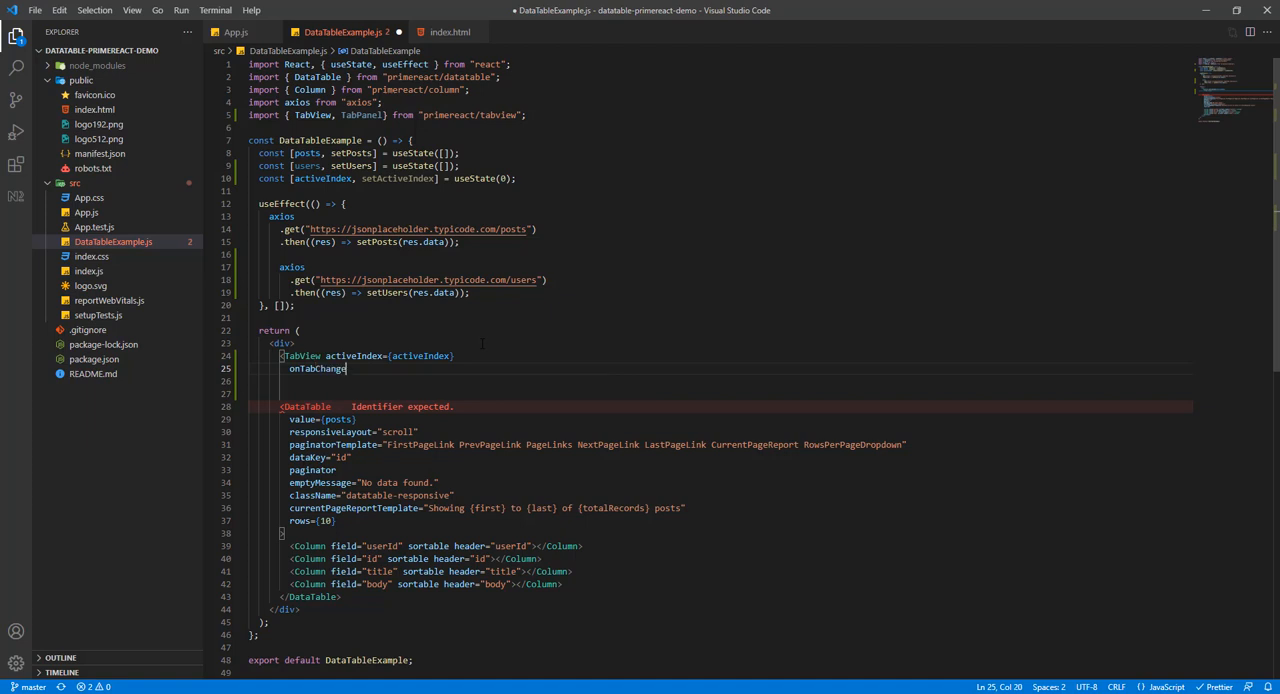
text({})
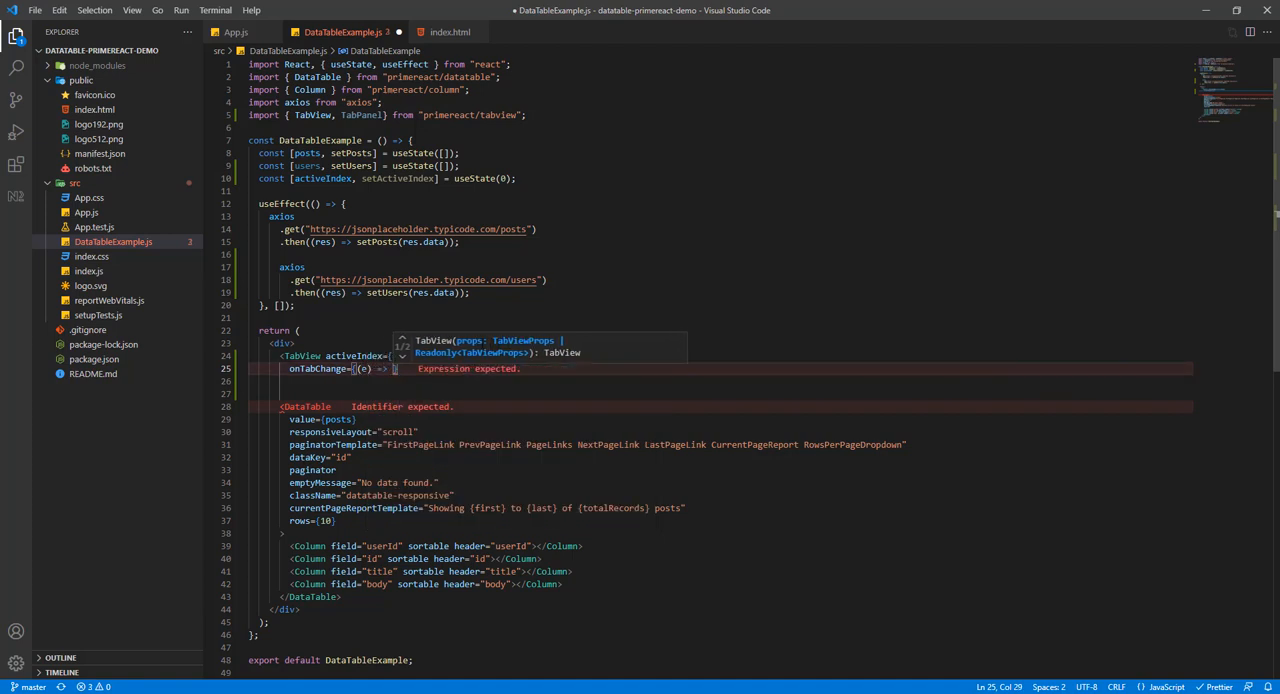
text(setActiveIndex)
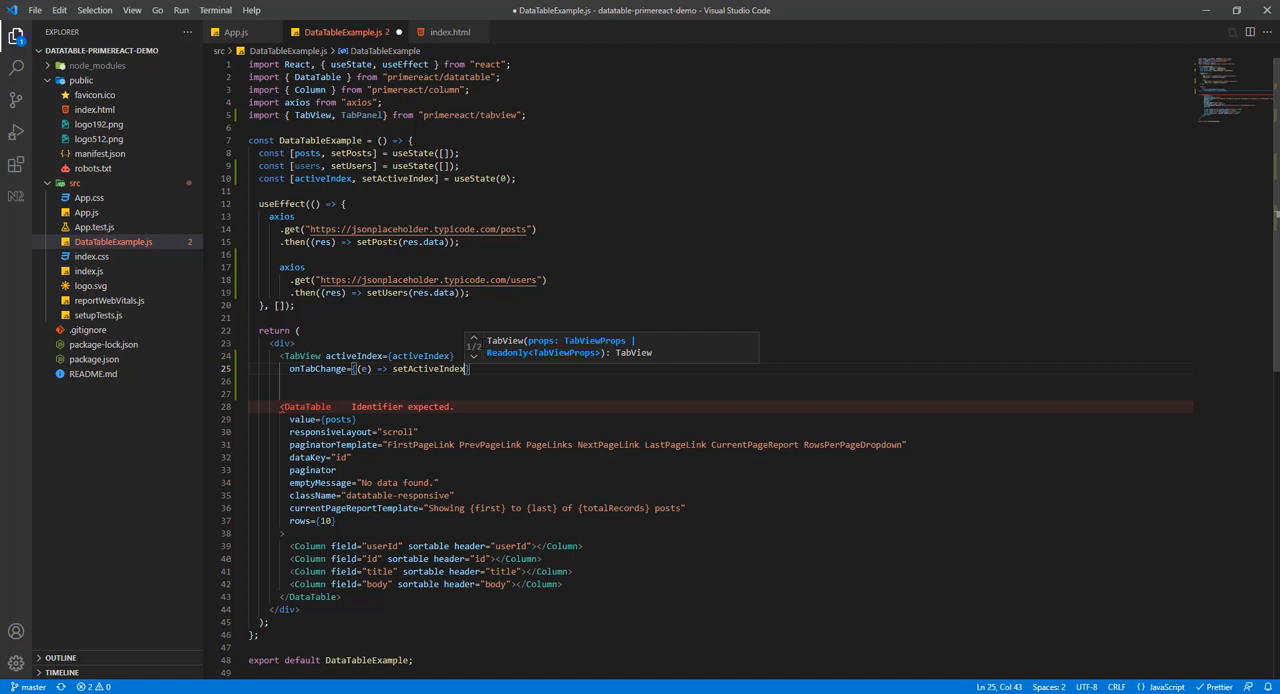
text(.index))
click(720, 382)
text(>)
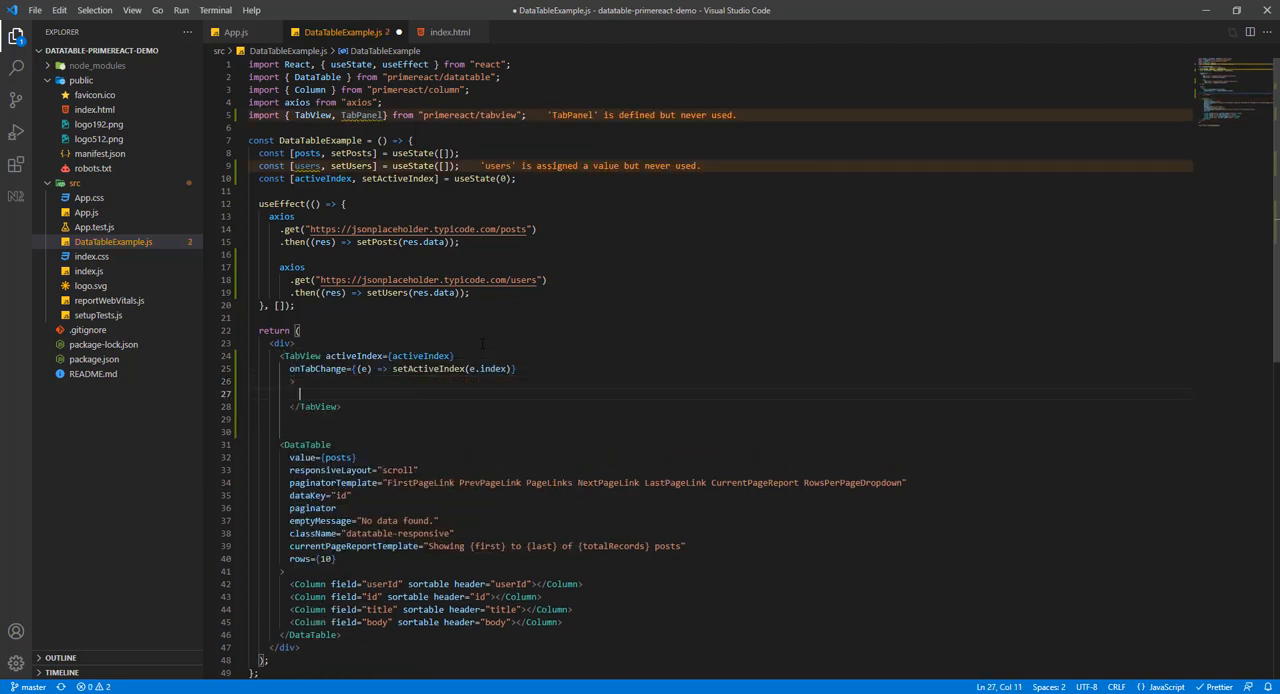
text(<TabPanel header=)
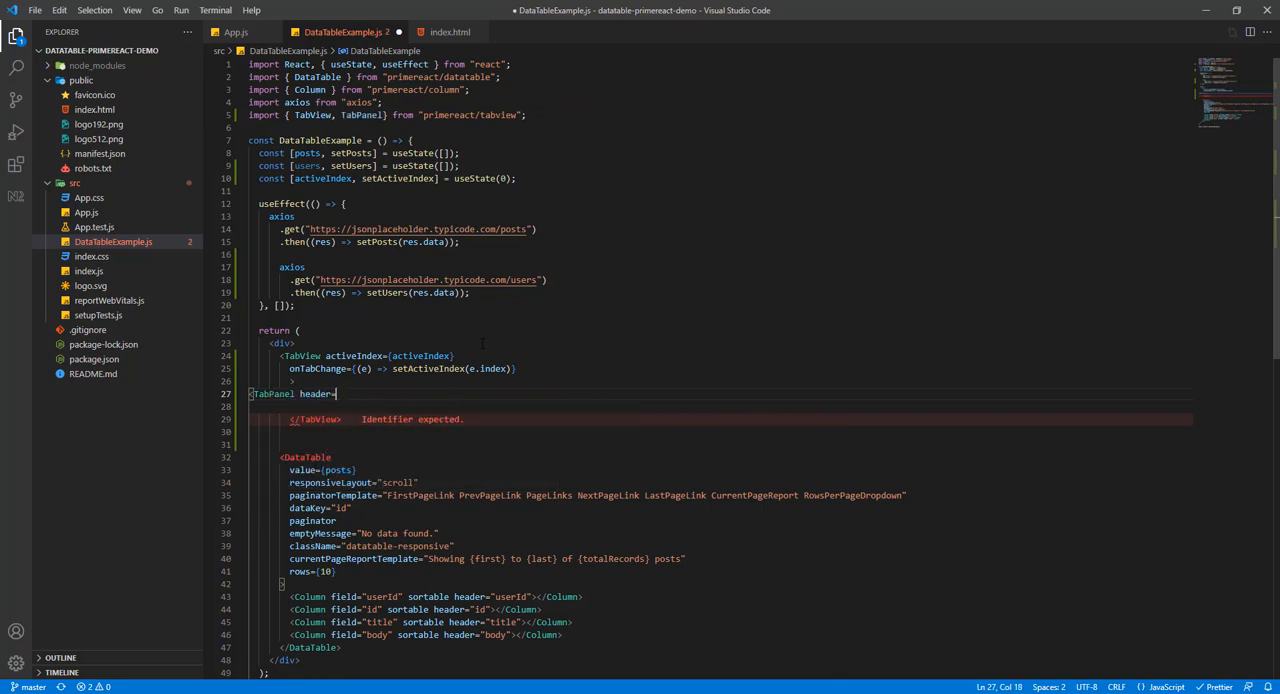
Step: Finish <TabPanel header="Posts"> with a <div> wrapping the posts DataTable
text("Posts">)
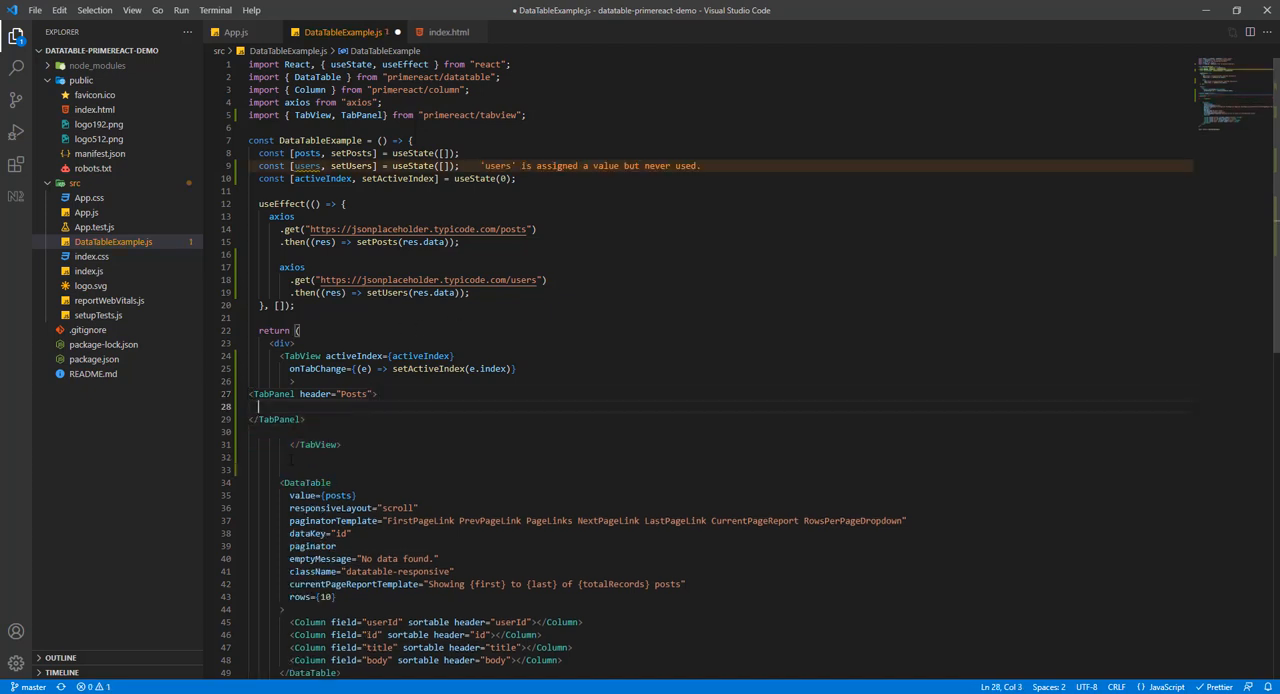
text(<div>)
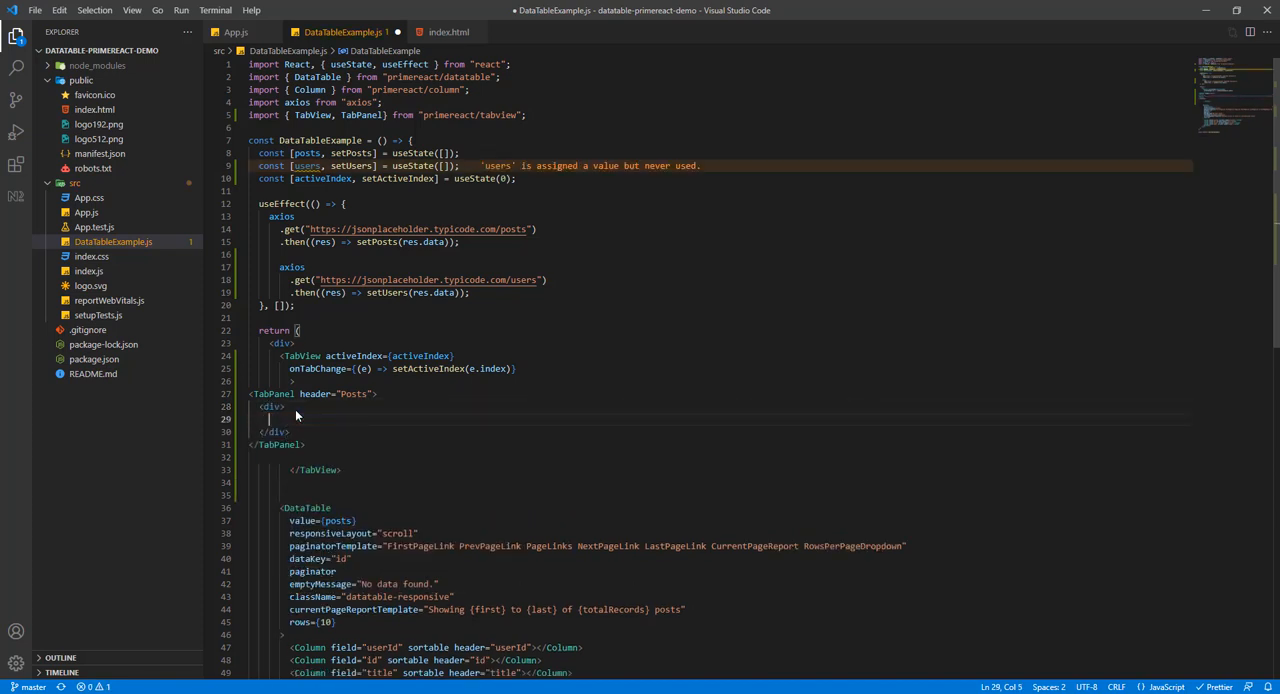
scroll(down, 3)
text(<)
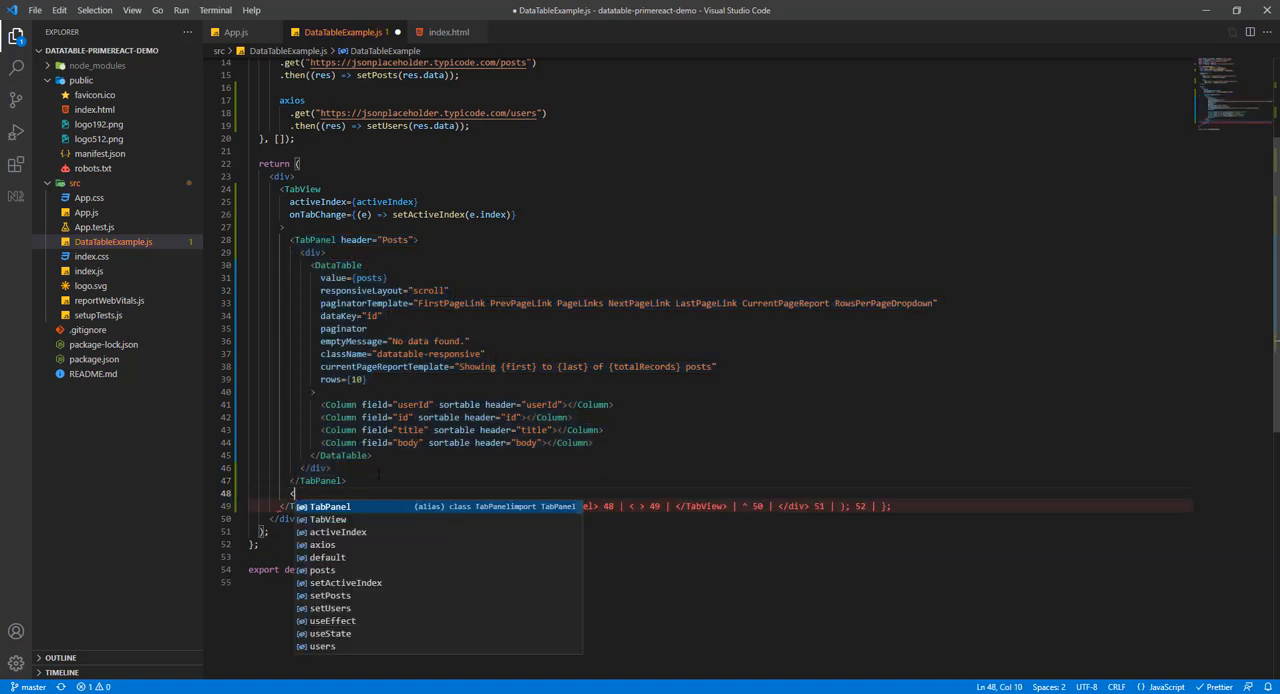
Step: Add a second <TabPanel header="Users"> containing a <div></div> for the copied DataTable
text(Tab)
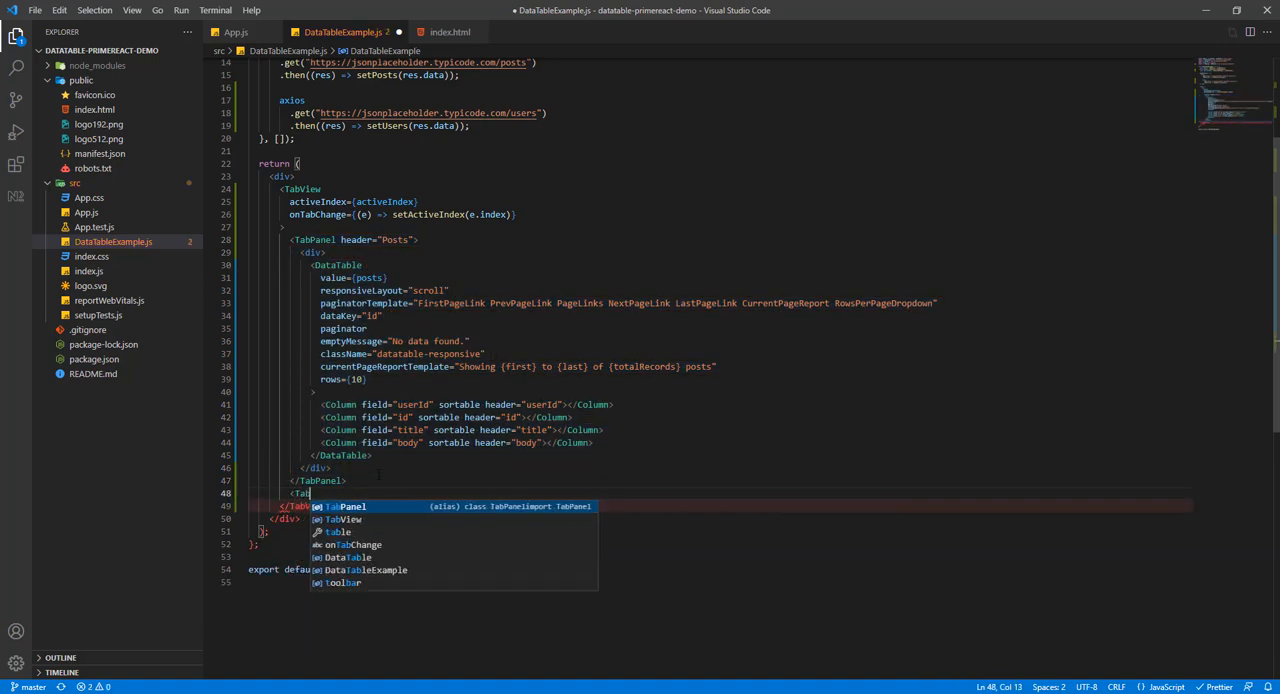
text(header)
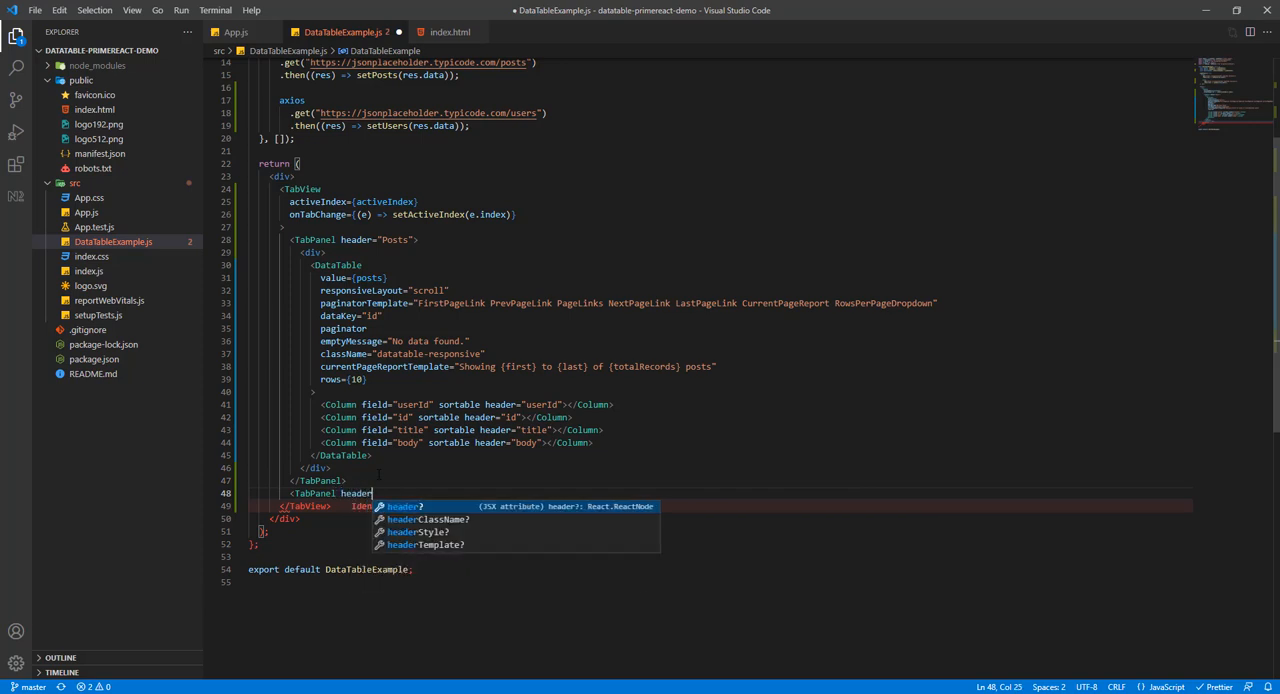
text(="Users">)
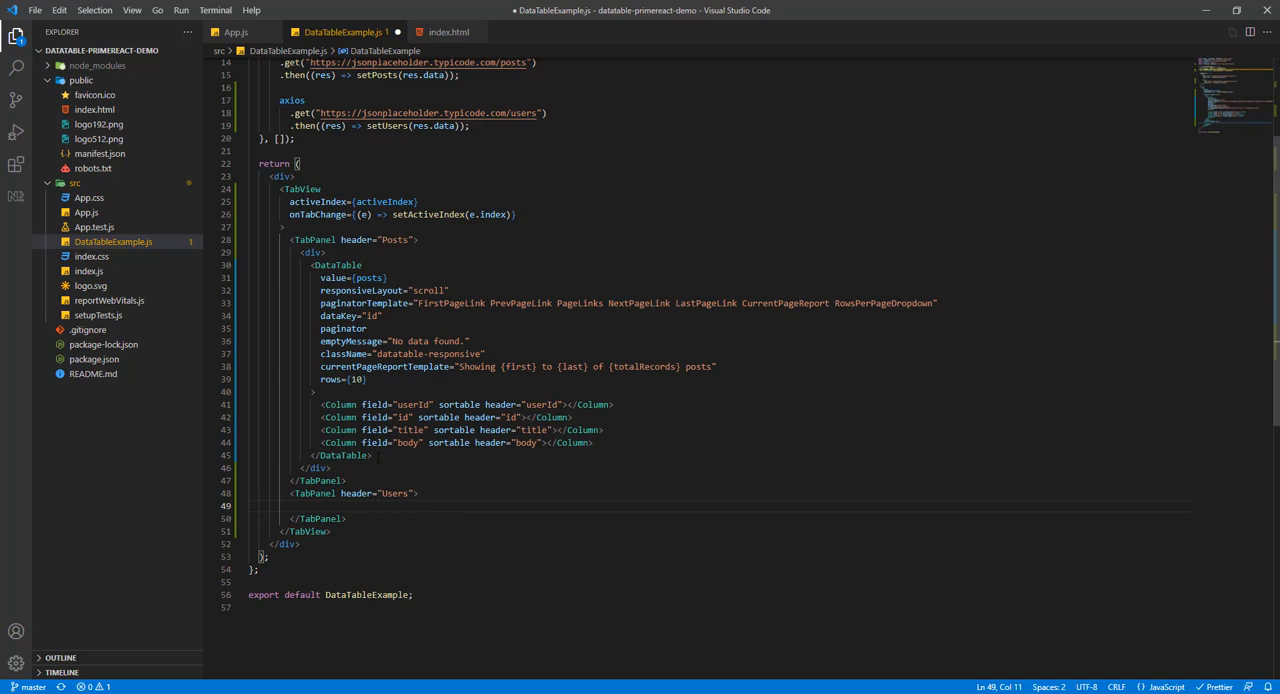
text(<div></div>)
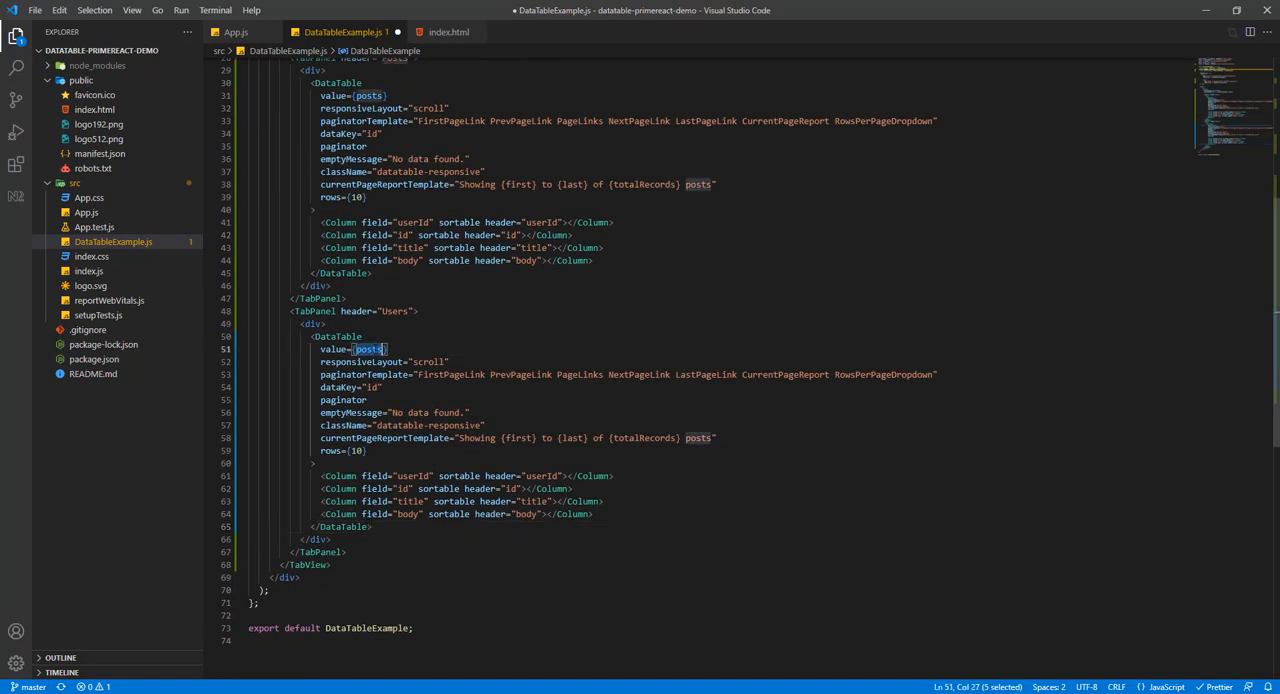
Step: Bind the Users table to users with columns id, name, username and email
text(users)
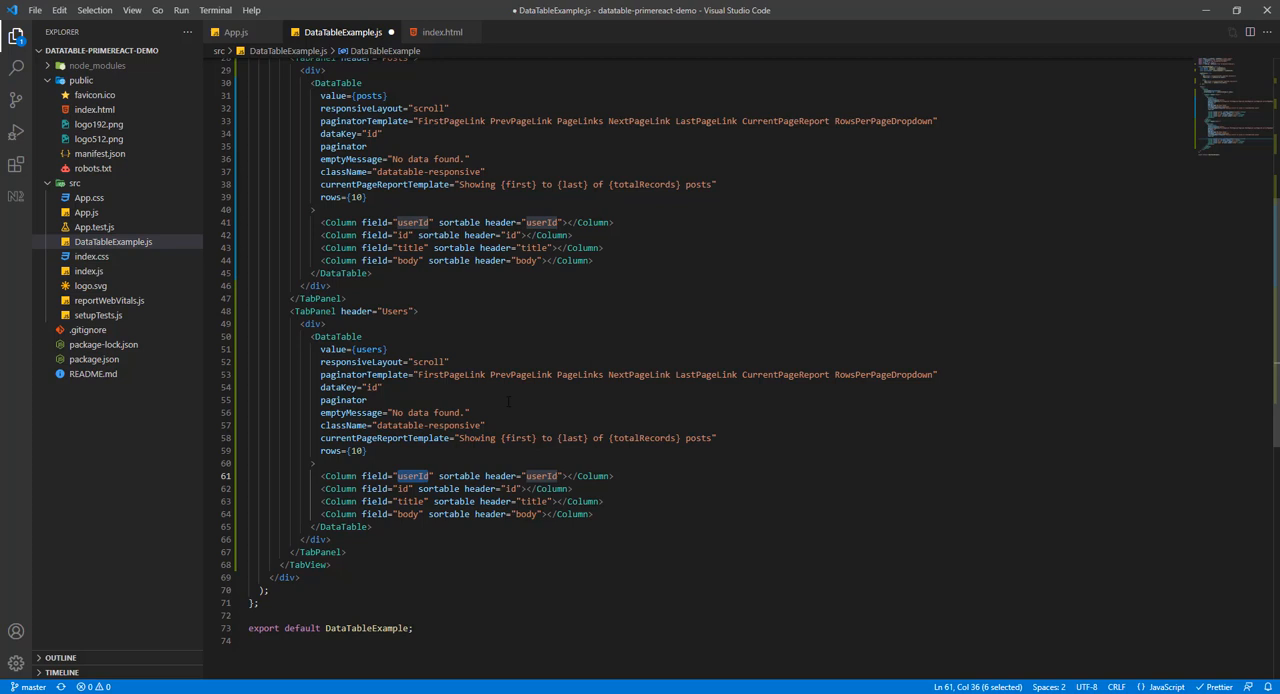
text(id)
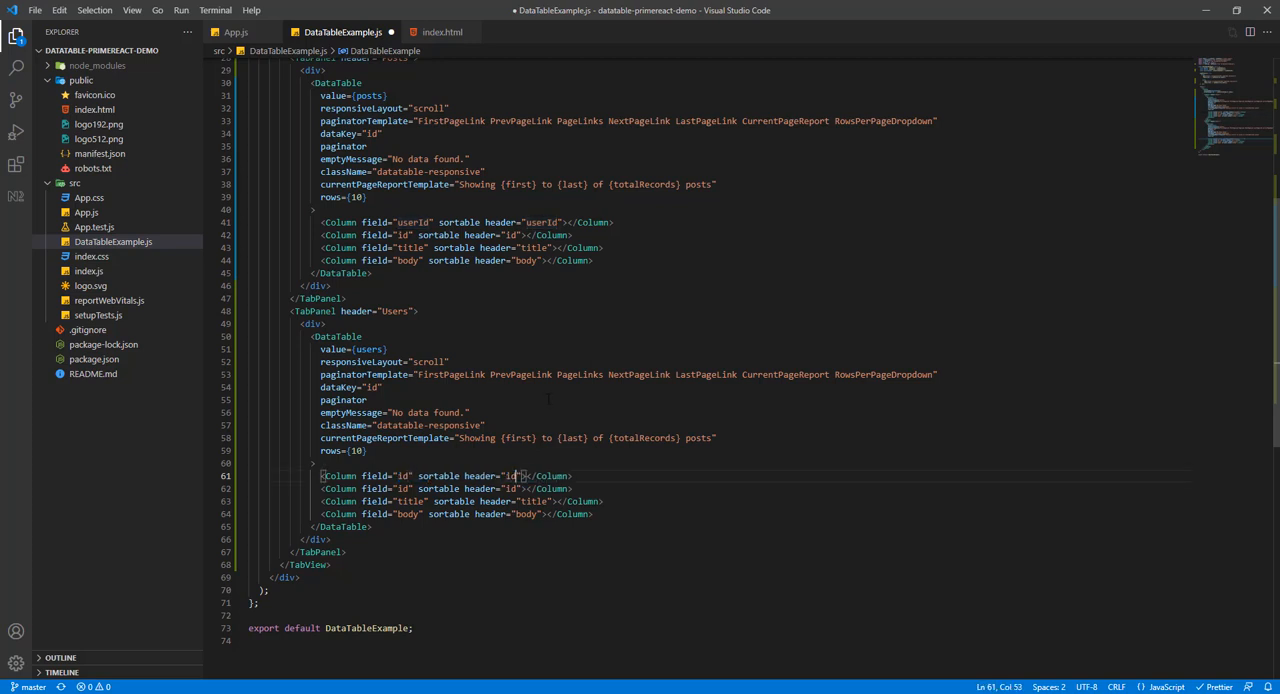
text(name)
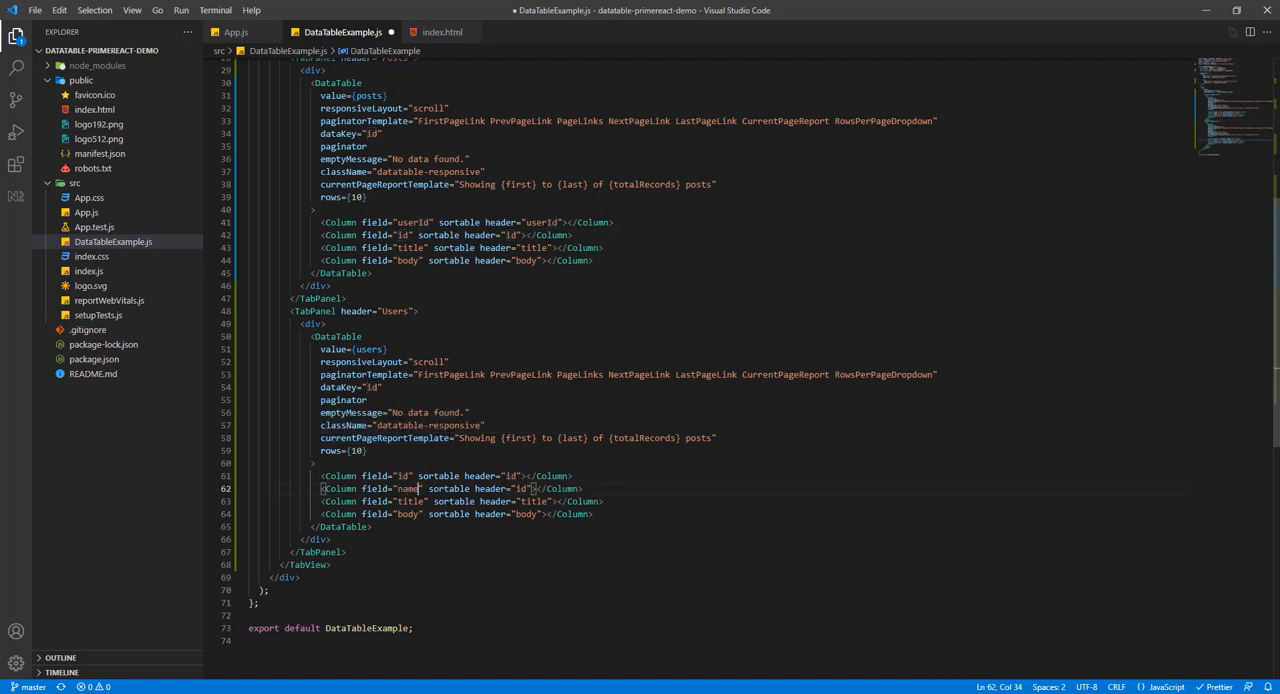
text(name)
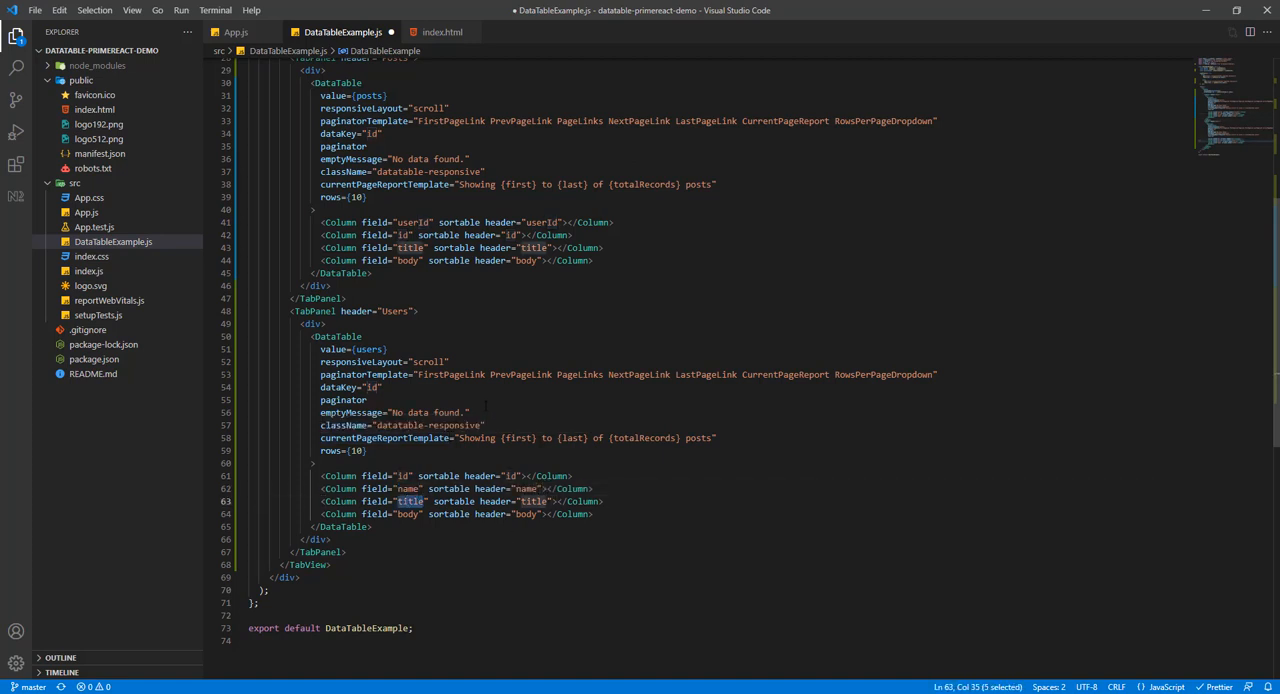
text(username)
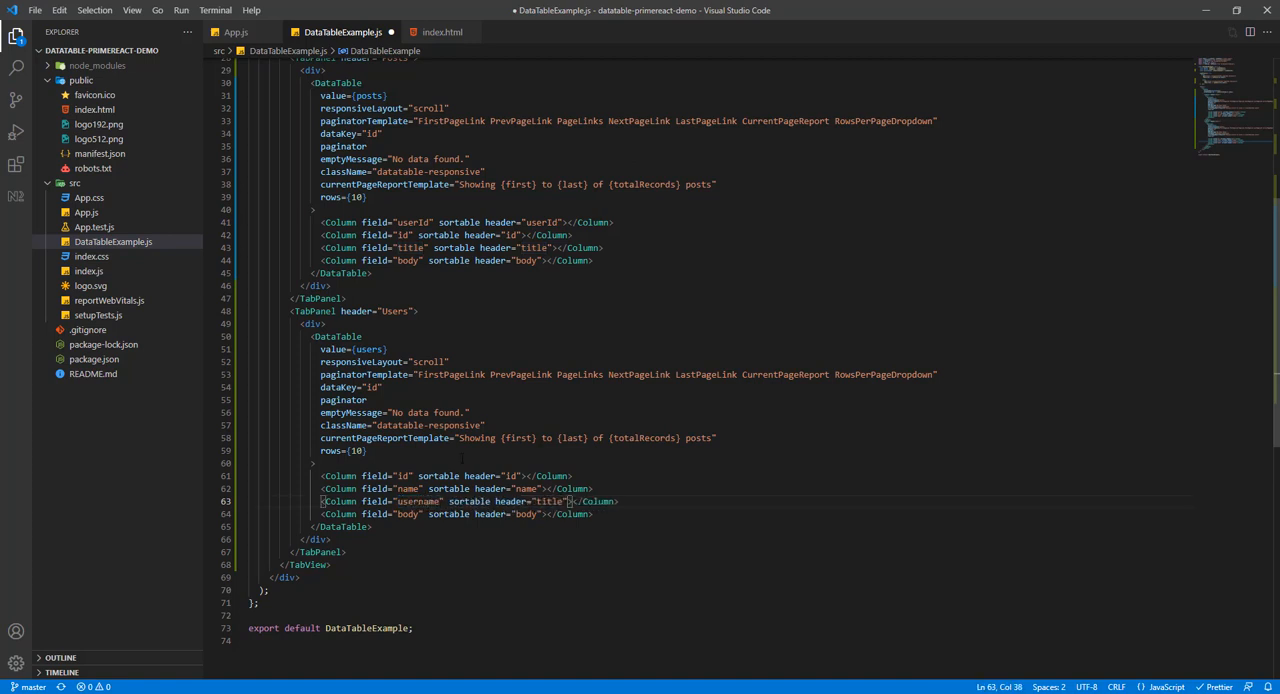
text(username)
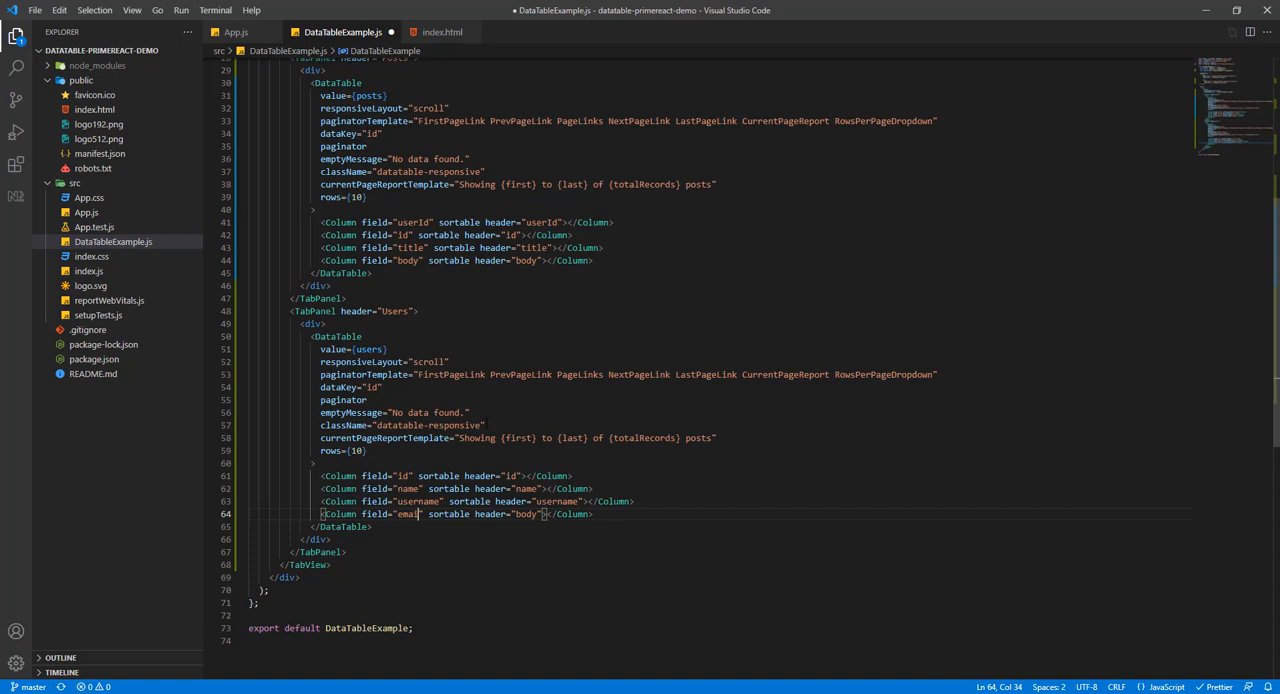
double_click(406, 512)
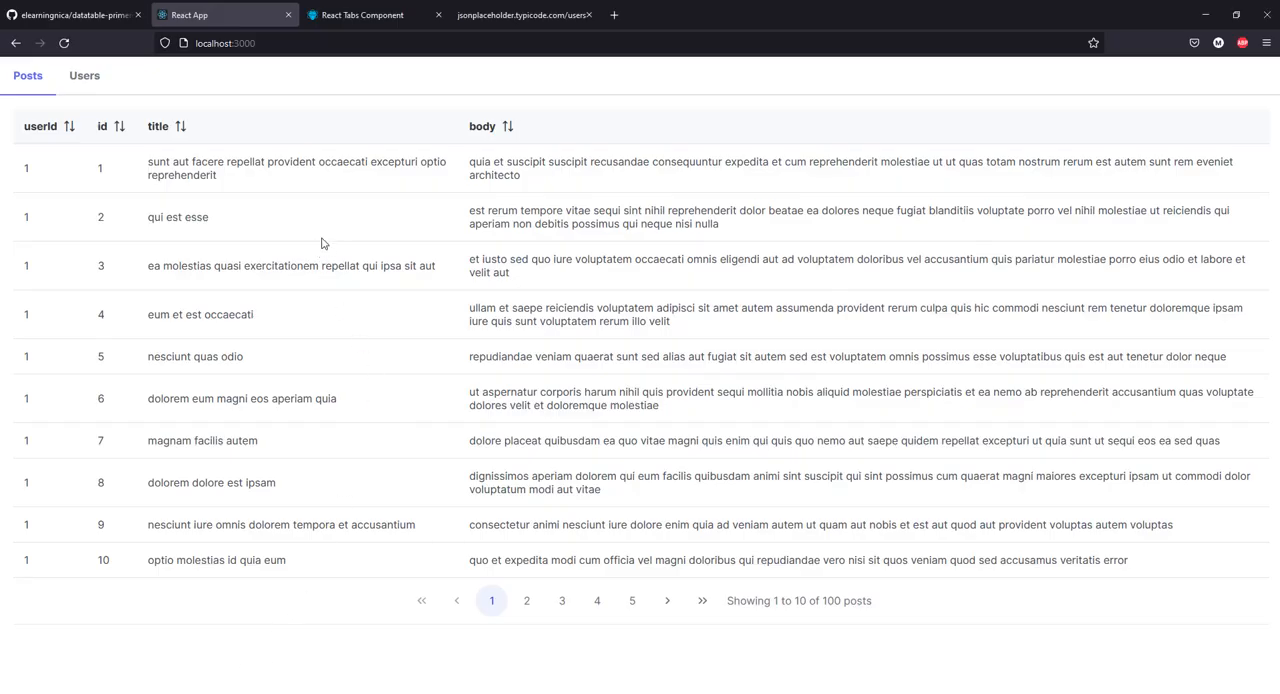
mouse_move(124, 122)
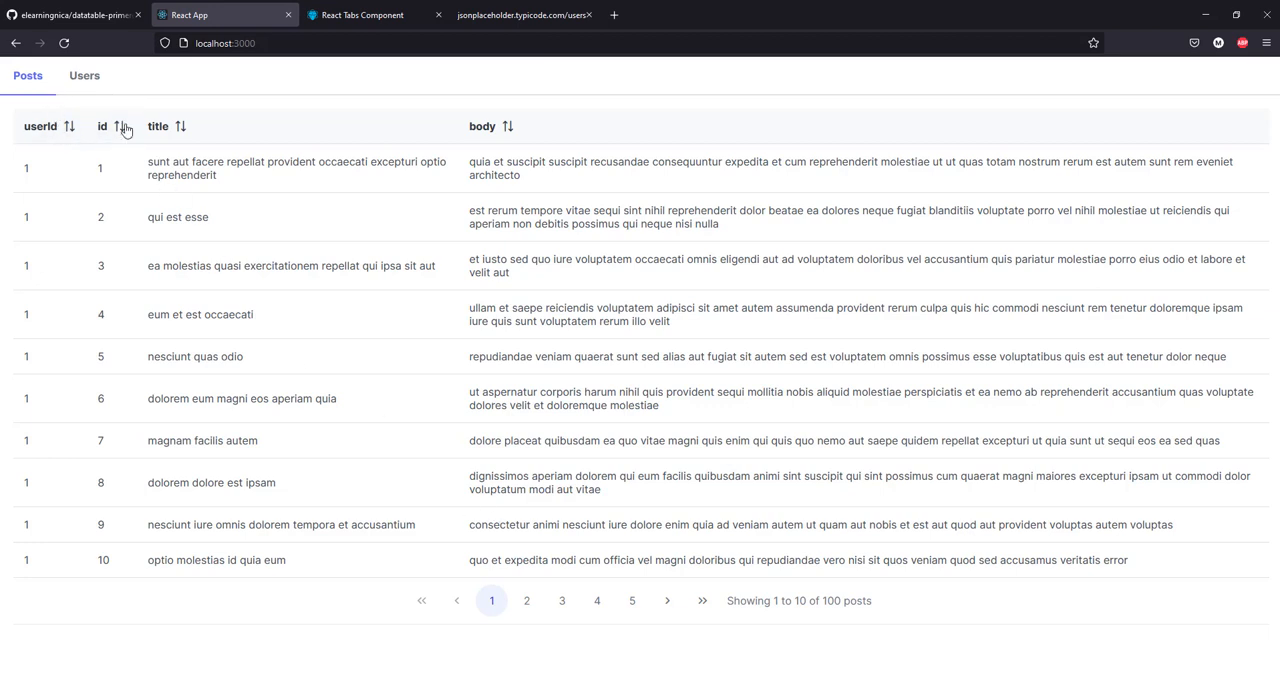
mouse_move(540, 388)
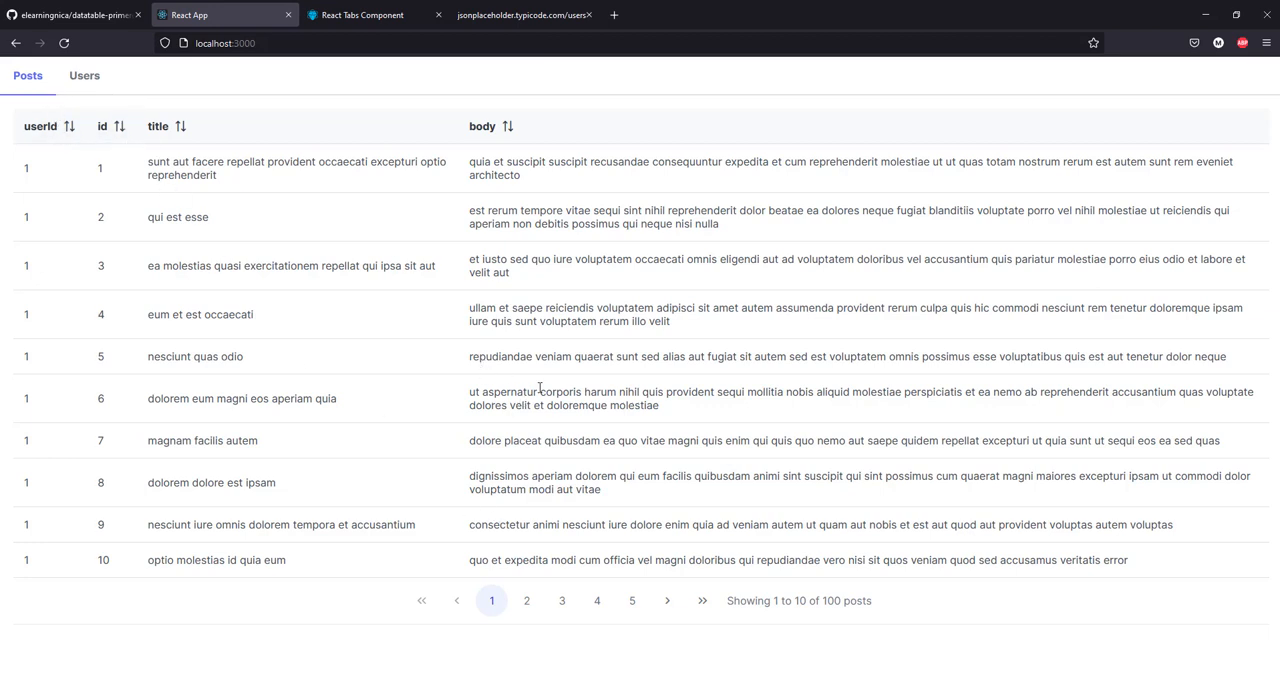
Step: Show page 5 of the Posts table (rows 41–50 of 100) in the Firefox app
click(524, 588)
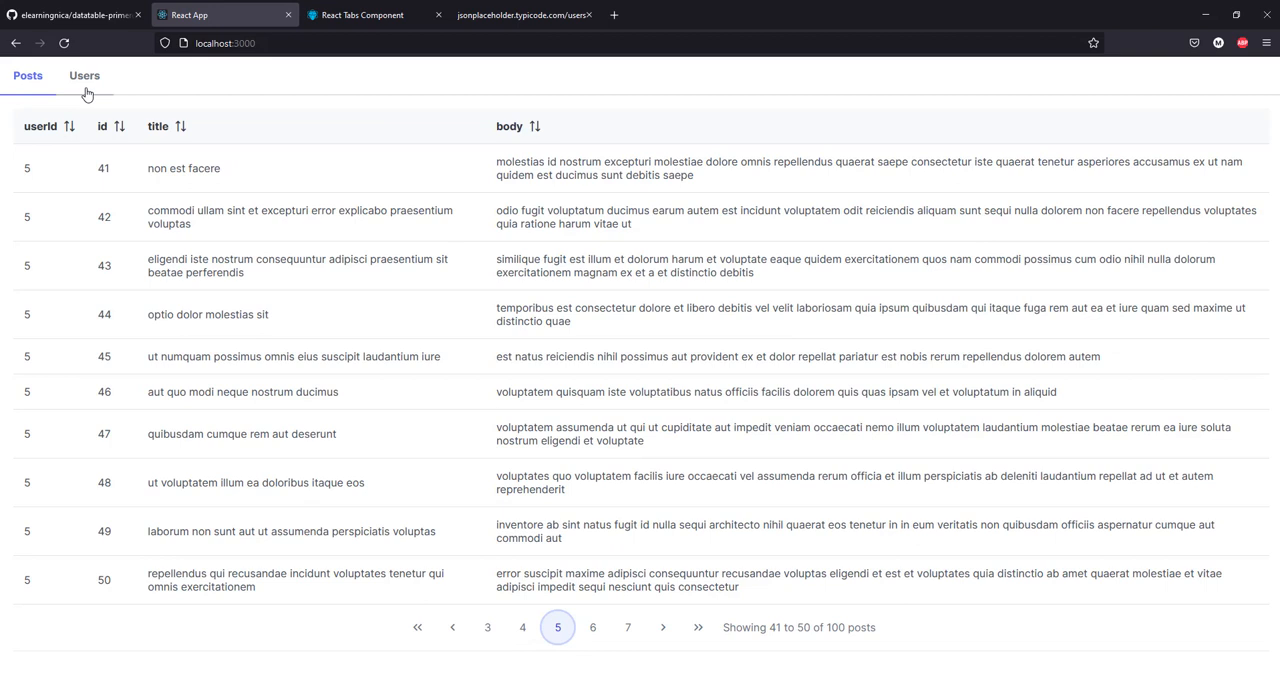
Step: View the Users tab, return to Posts and show page 6 (rows 51–60)
click(84, 76)
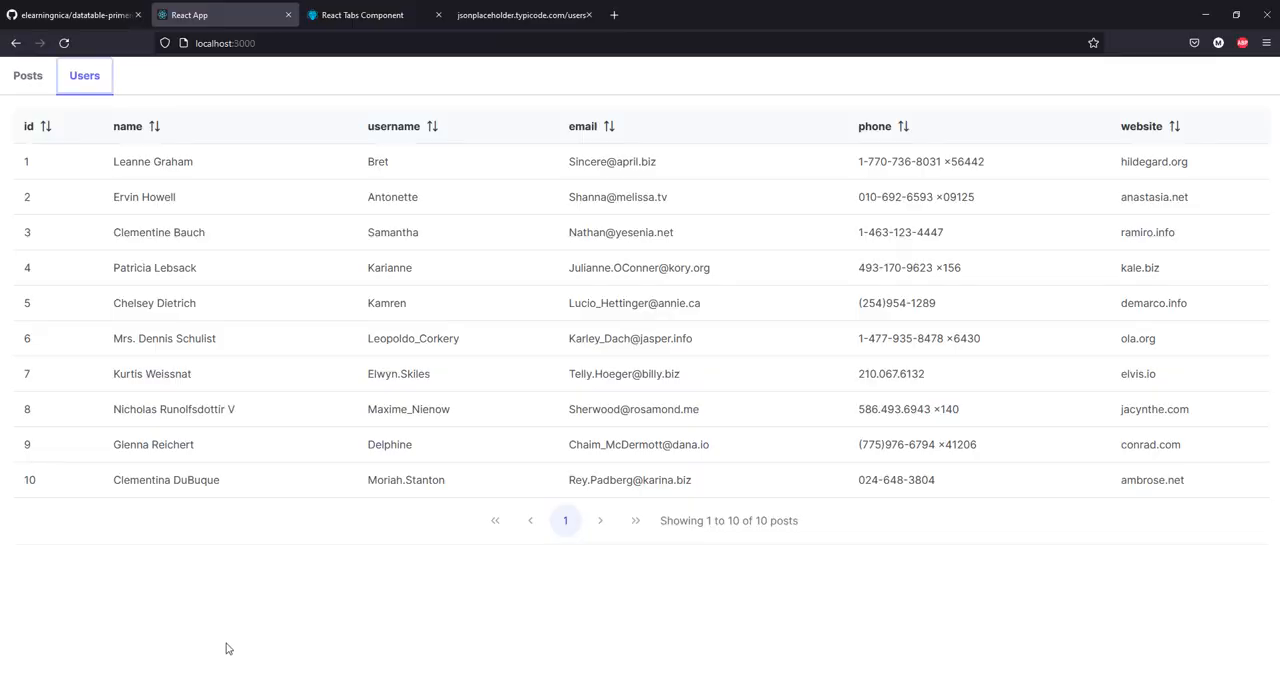
mouse_move(600, 152)
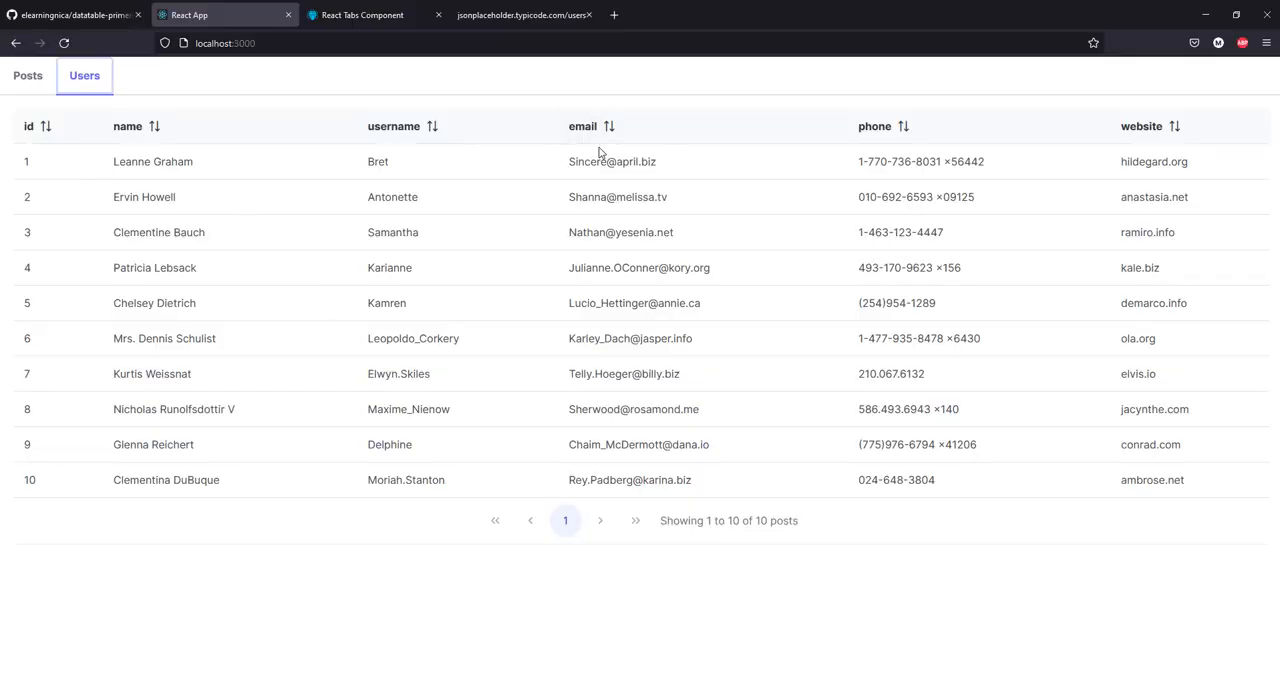
mouse_move(428, 230)
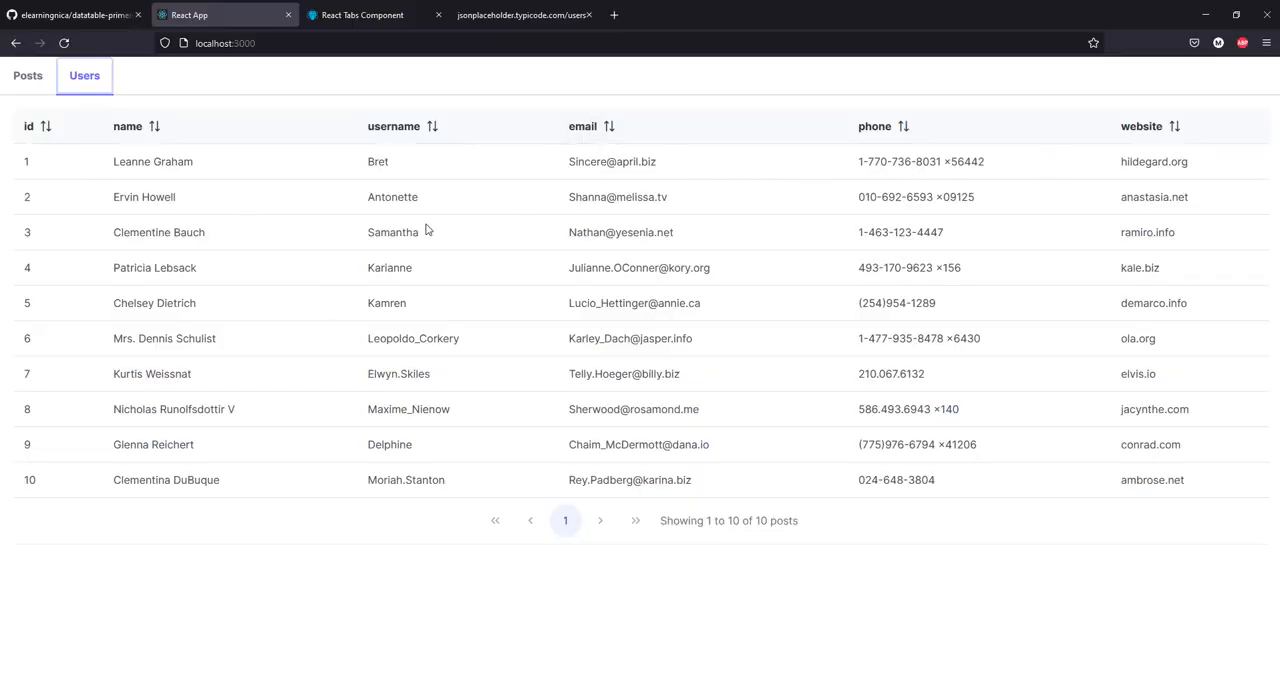
mouse_move(616, 510)
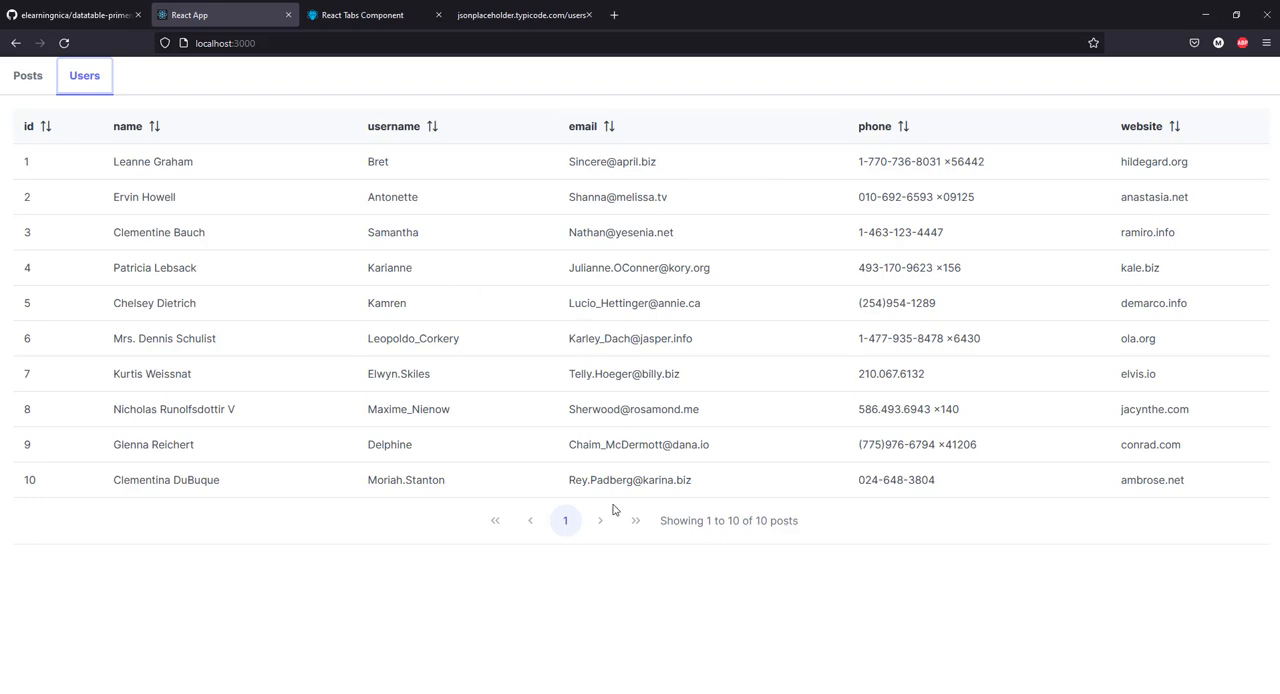
mouse_move(48, 92)
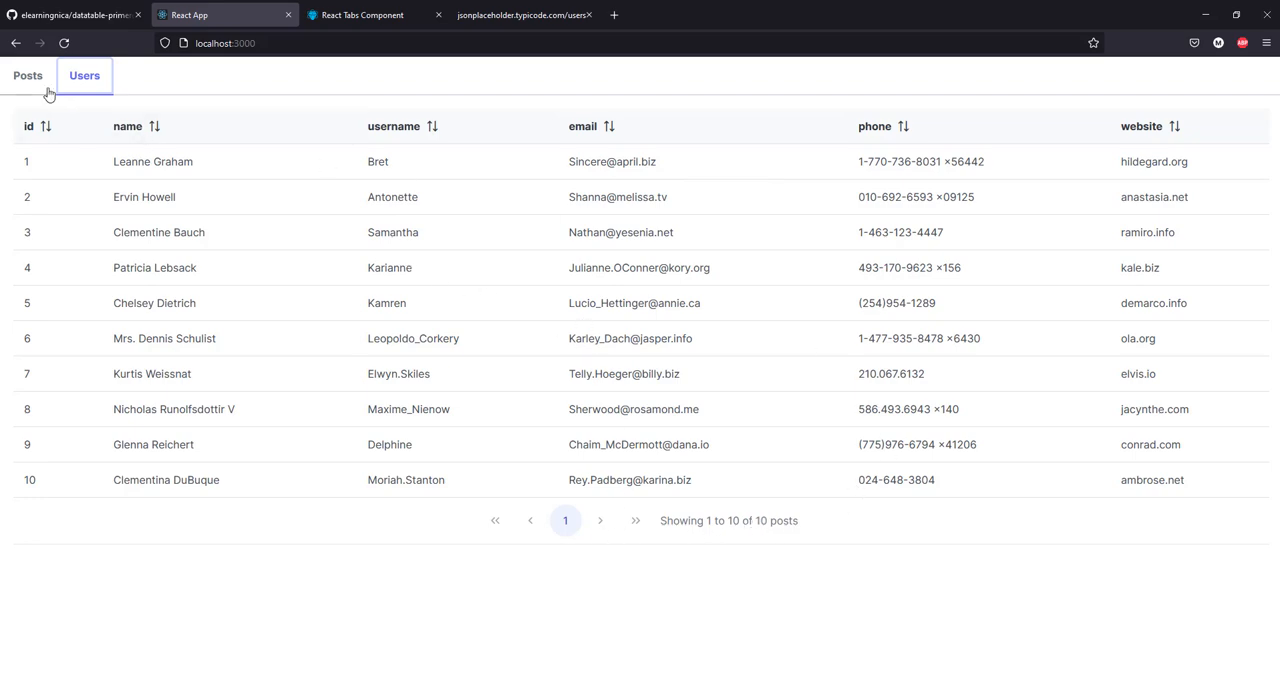
click(28, 76)
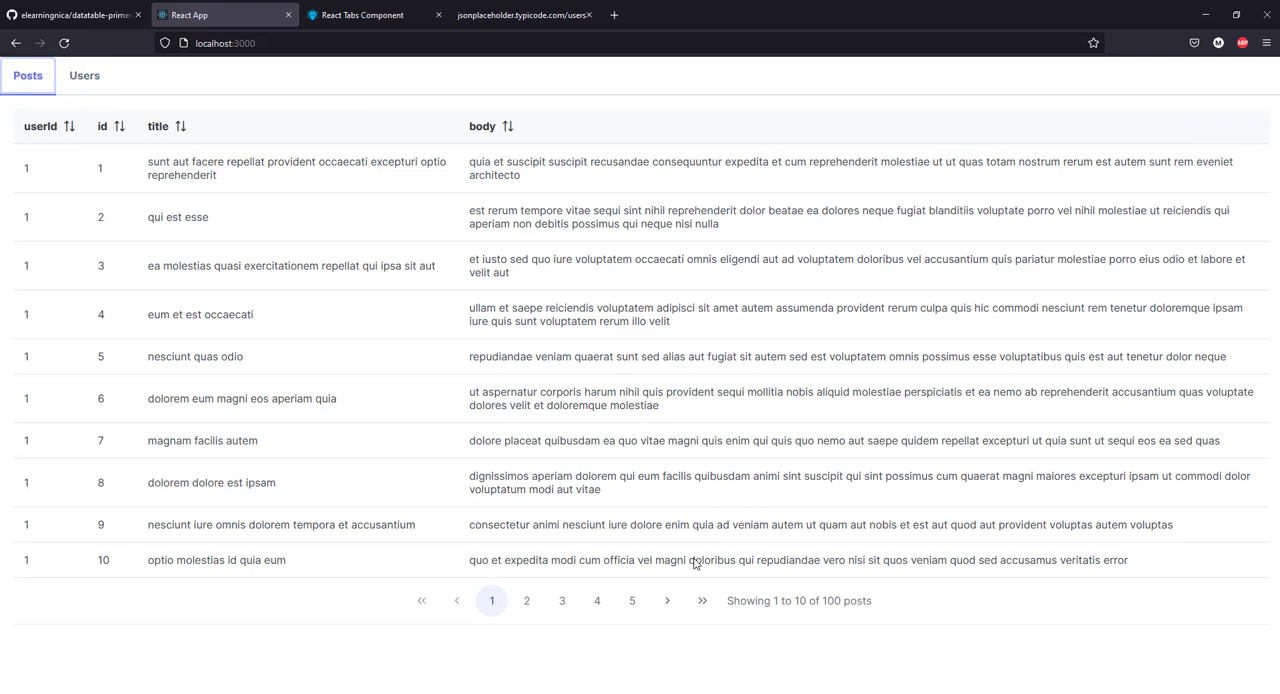
click(556, 588)
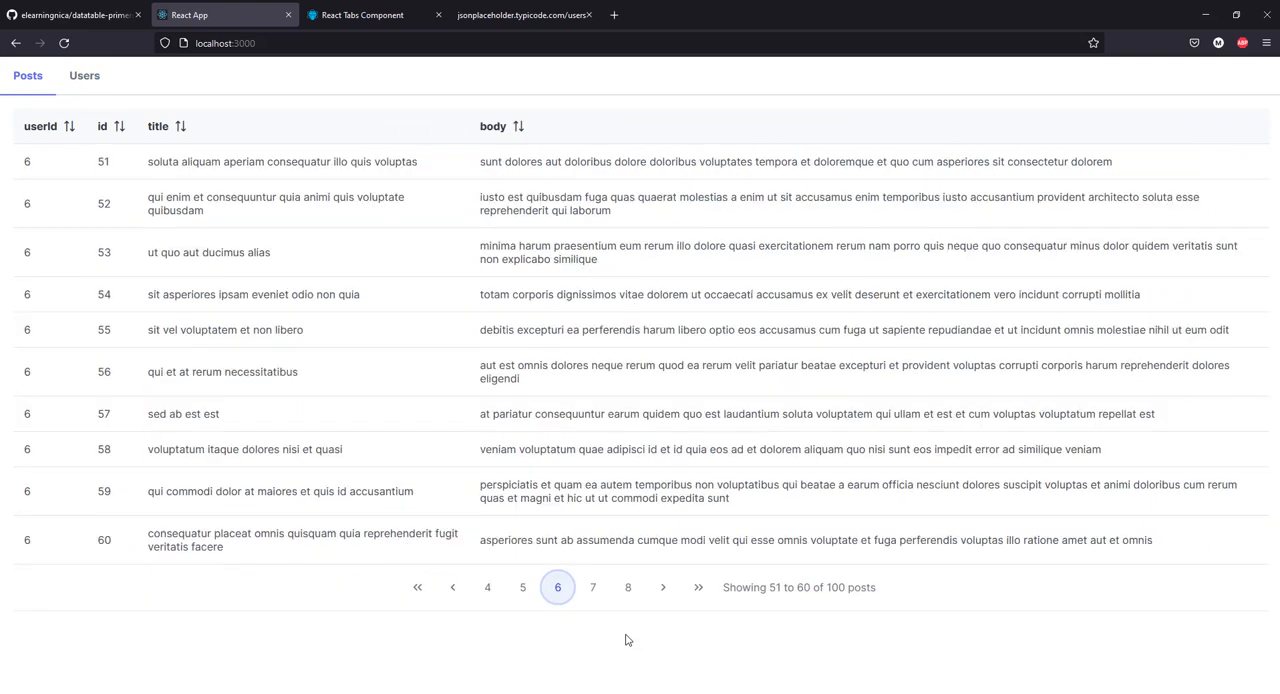